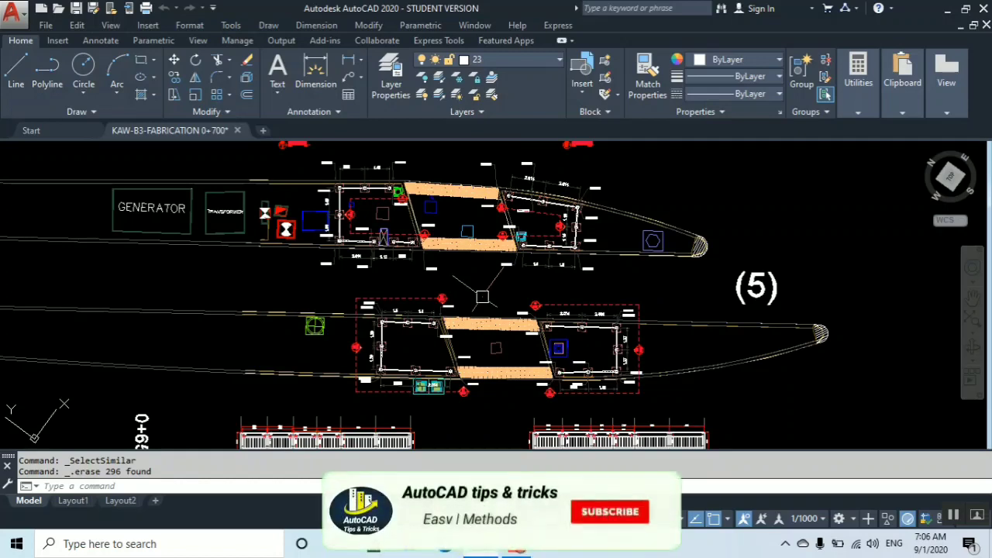
# Step: Zoom in on the upper fabrication bay so the TOK elevation labels are visible up close
pyautogui.click(610, 512)
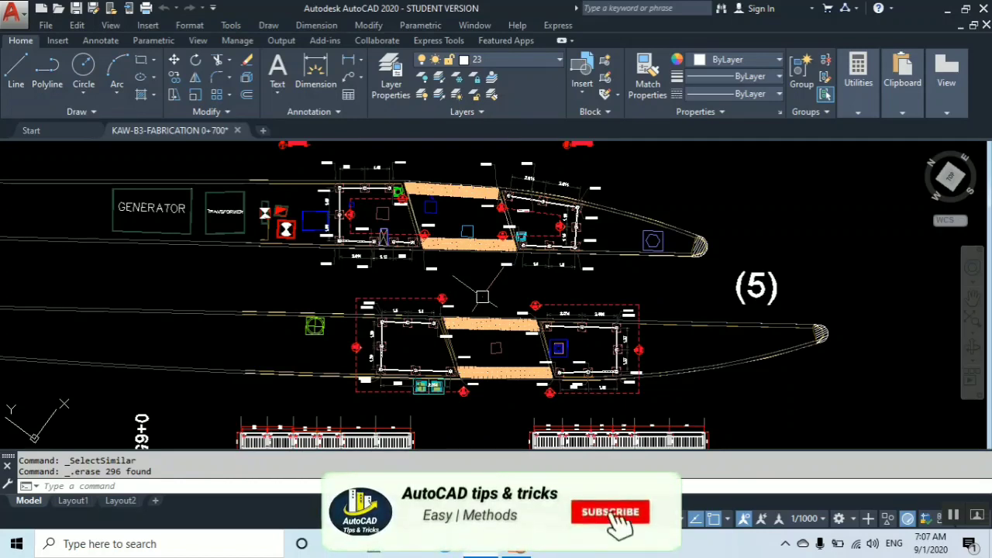
pyautogui.click(610, 513)
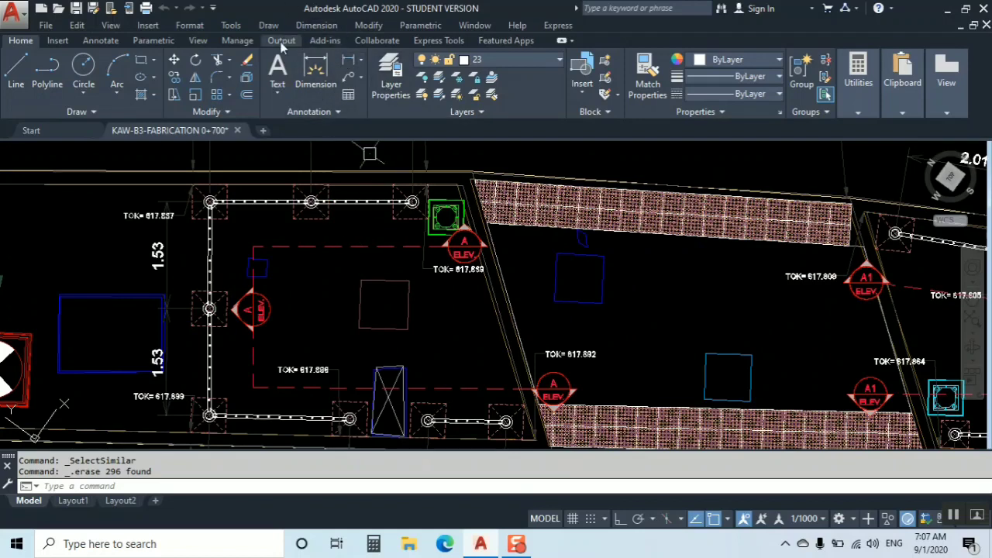
# Step: Load the Coordinates with Table LISP routine from F:\FILES\cad lisp\LISP
pyautogui.click(237, 40)
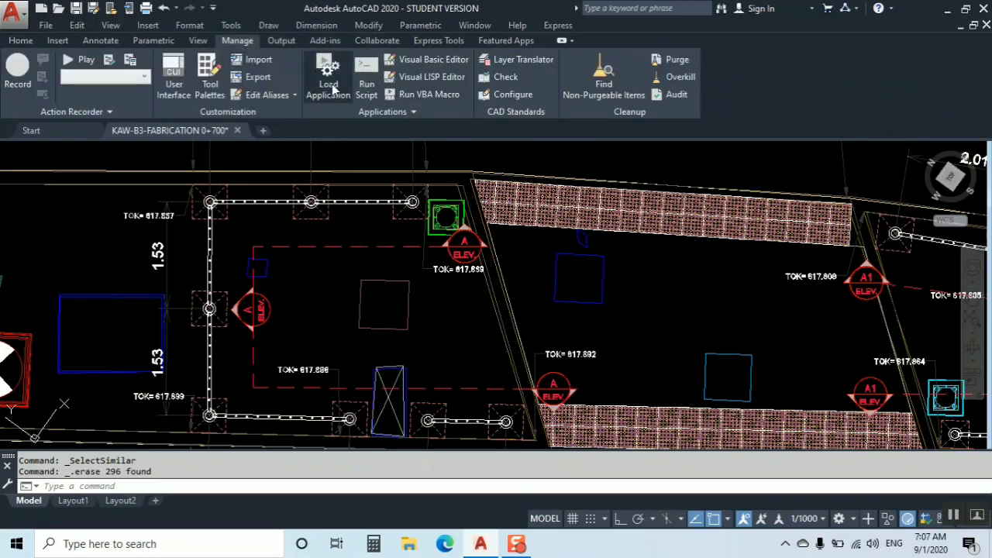
pyautogui.click(328, 70)
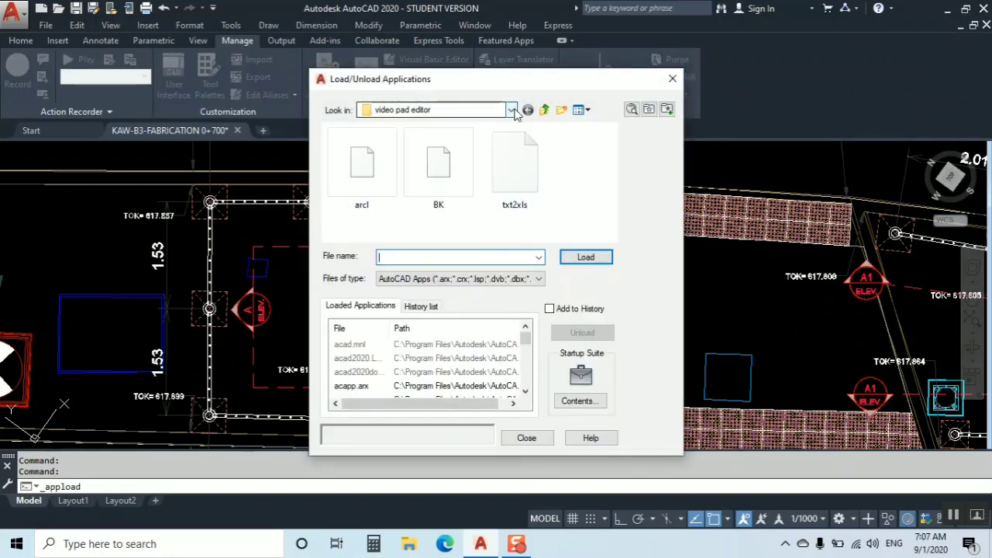
pyautogui.click(511, 109)
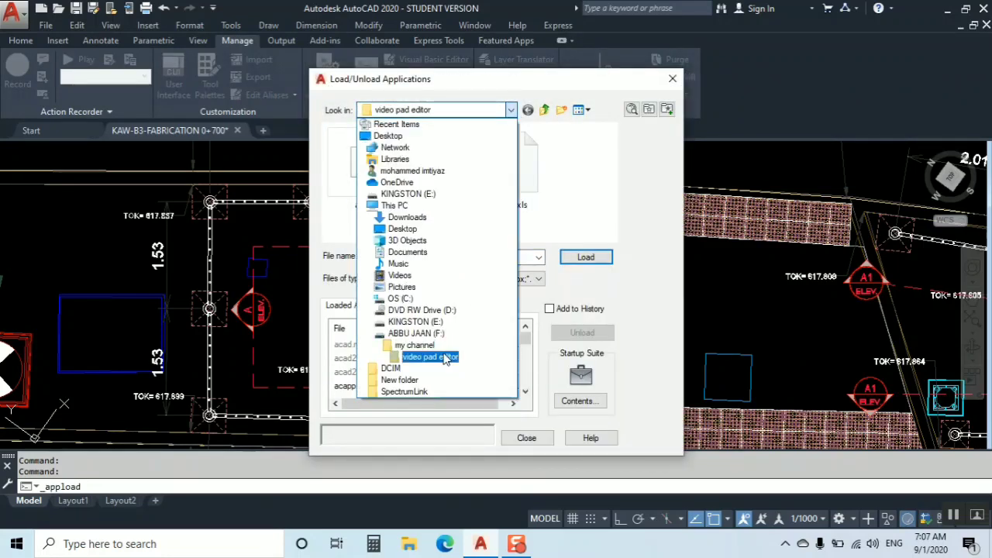
pyautogui.click(415, 321)
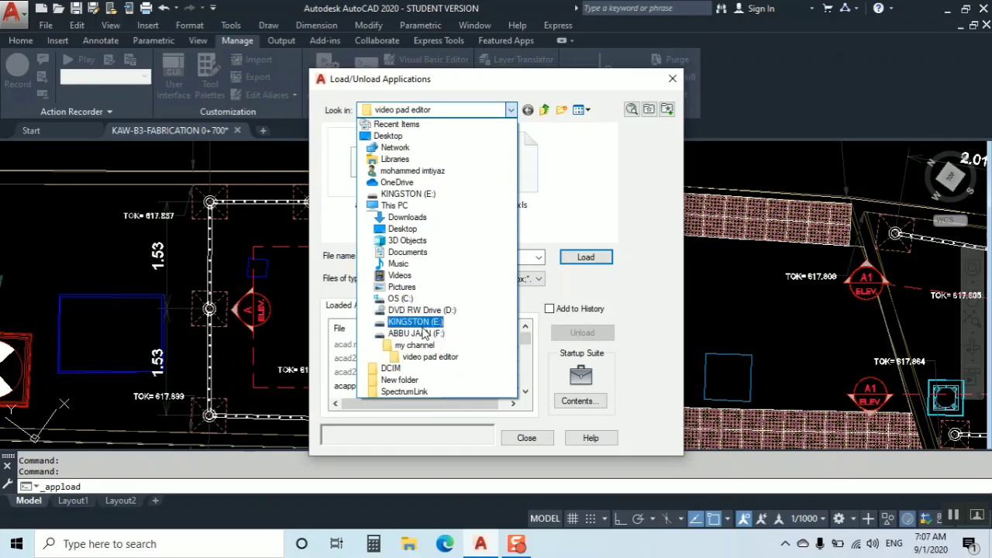
pyautogui.click(417, 334)
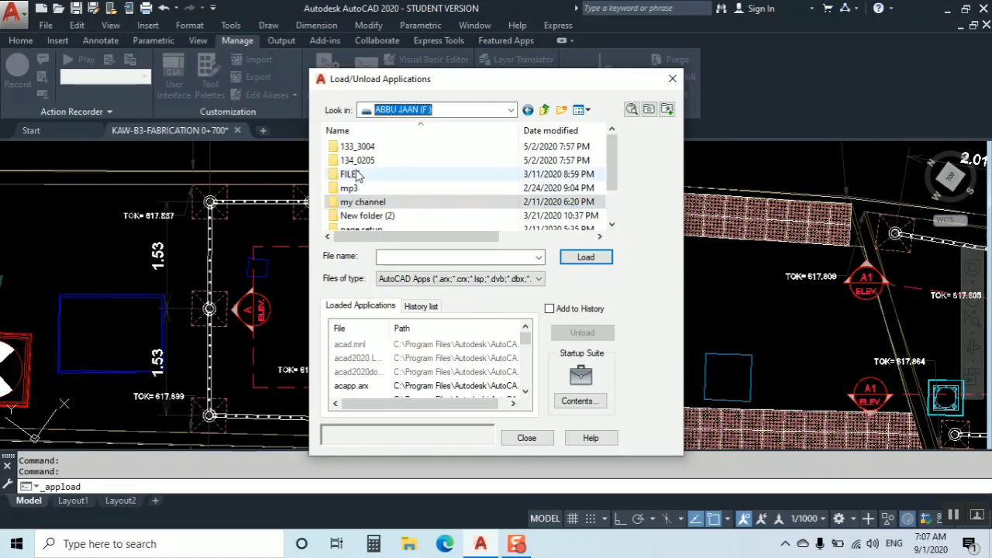
pyautogui.doubleClick(349, 174)
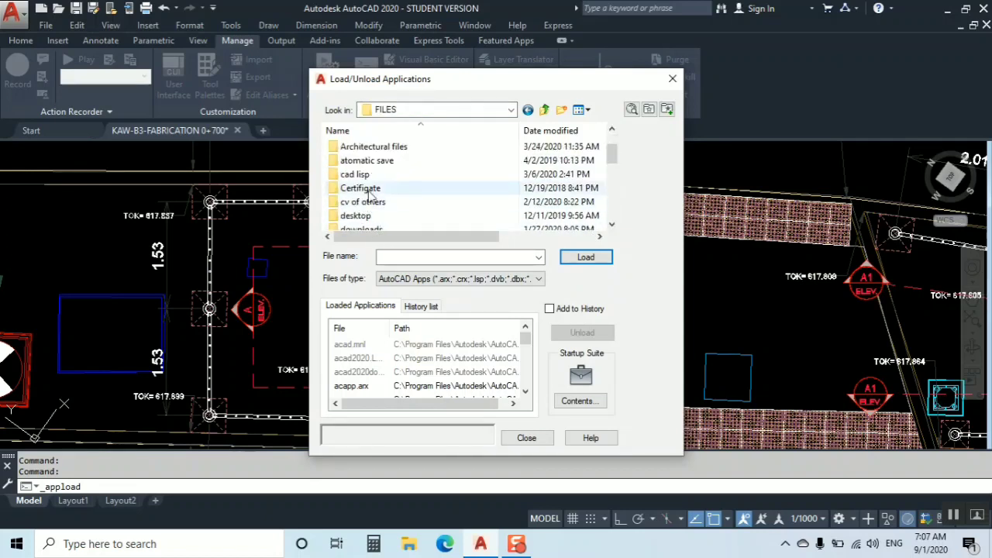
pyautogui.doubleClick(354, 173)
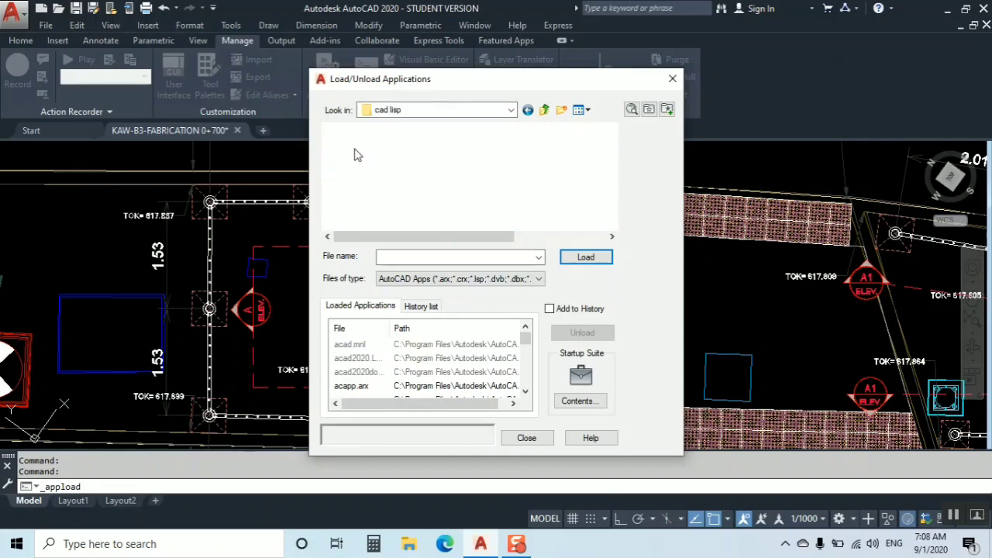
pyautogui.click(350, 147)
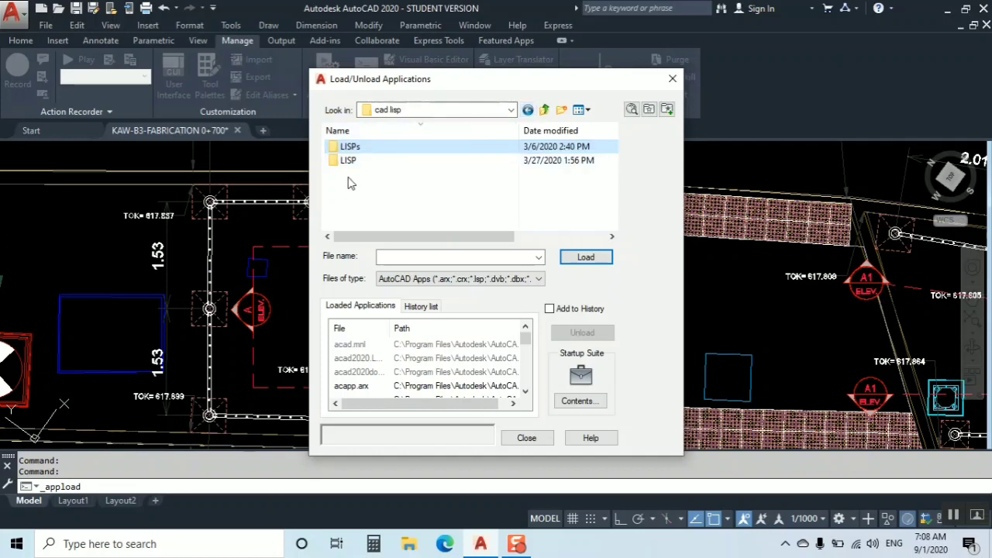
pyautogui.doubleClick(348, 161)
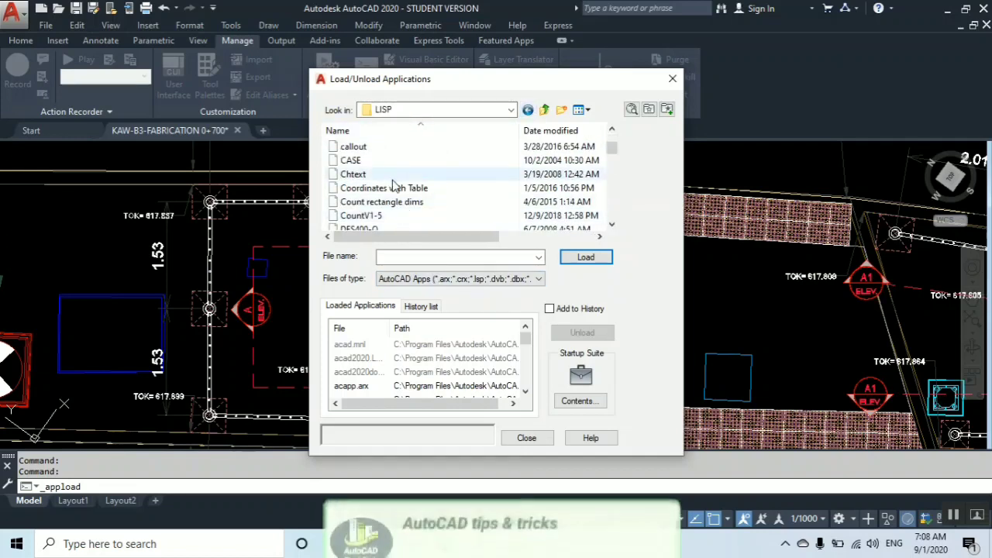
pyautogui.click(384, 188)
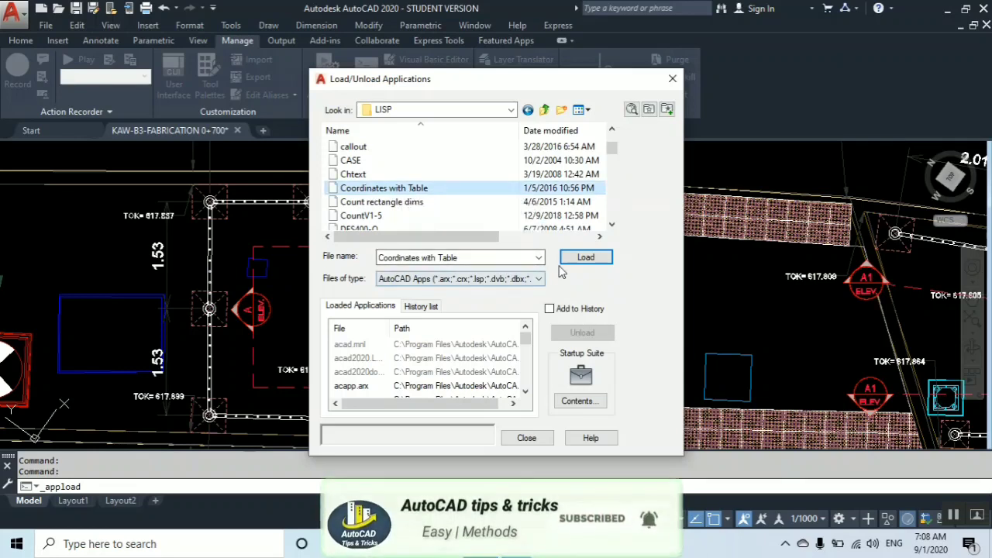
pyautogui.click(585, 256)
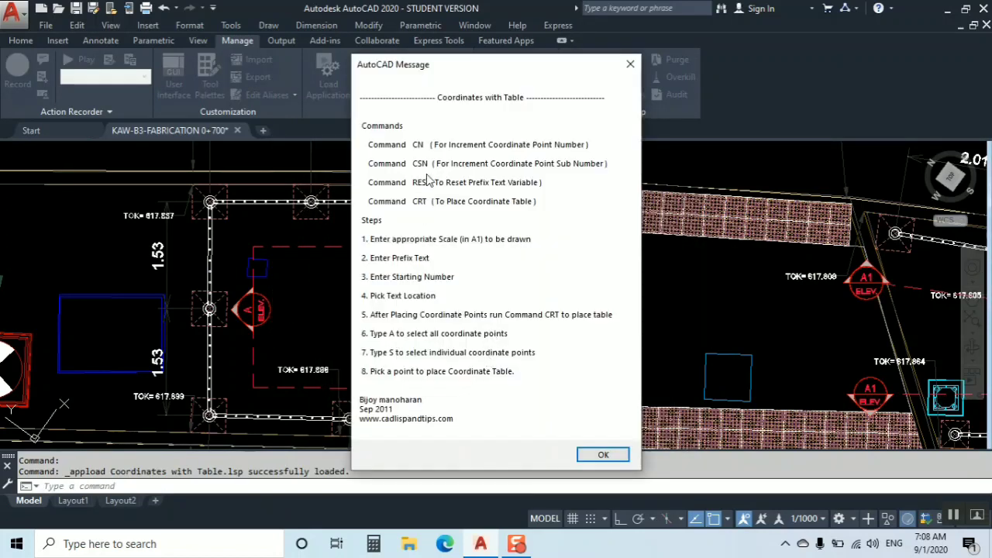
pyautogui.moveTo(411, 280)
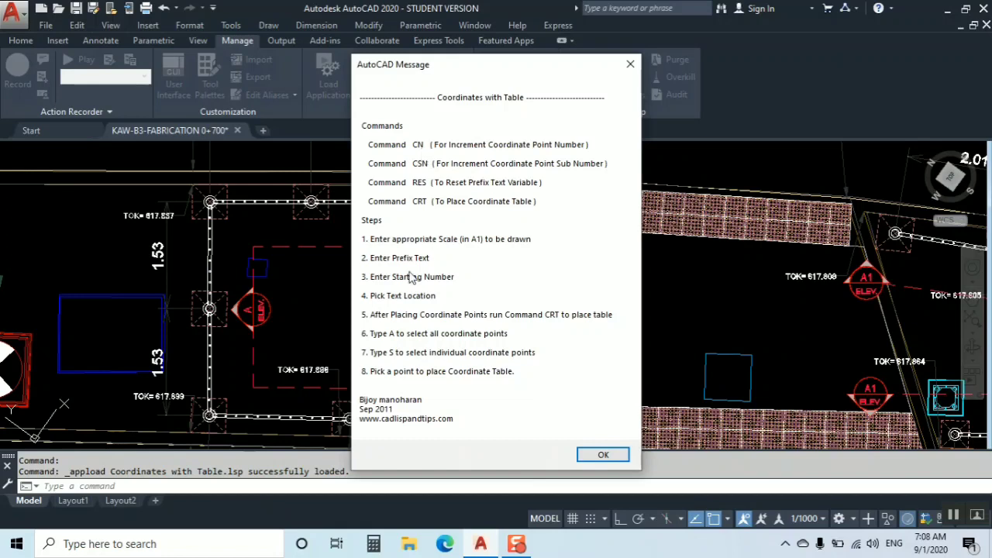
pyautogui.moveTo(310, 301)
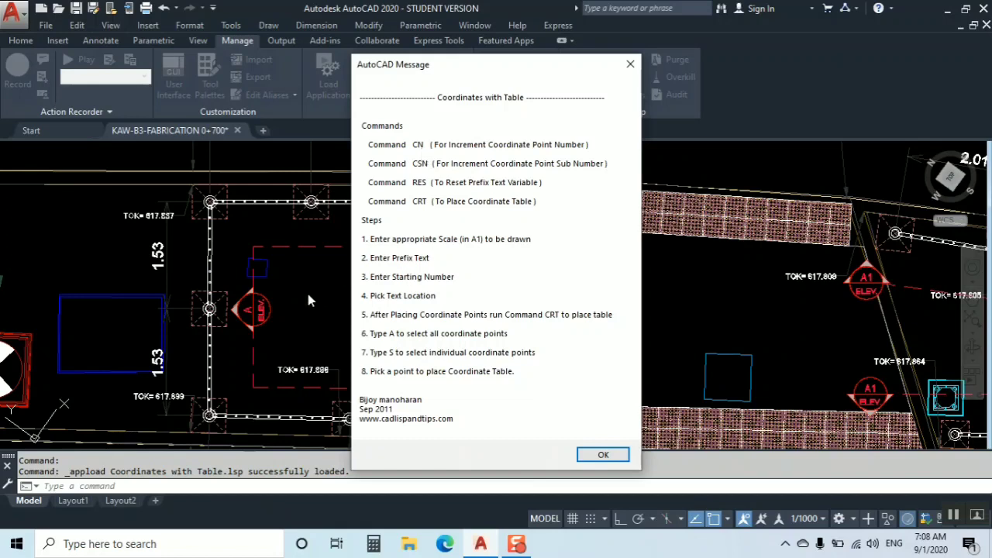
pyautogui.moveTo(418, 187)
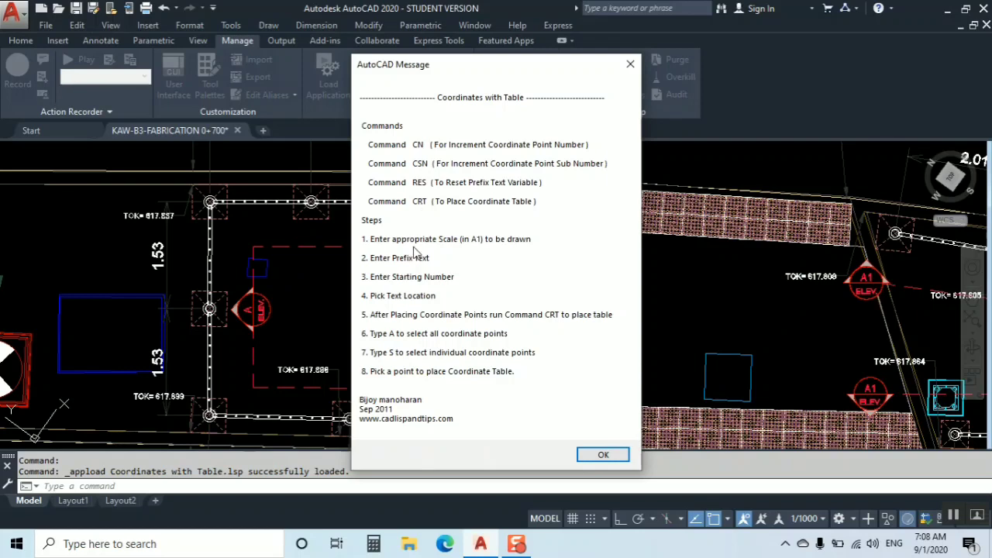
pyautogui.moveTo(545, 434)
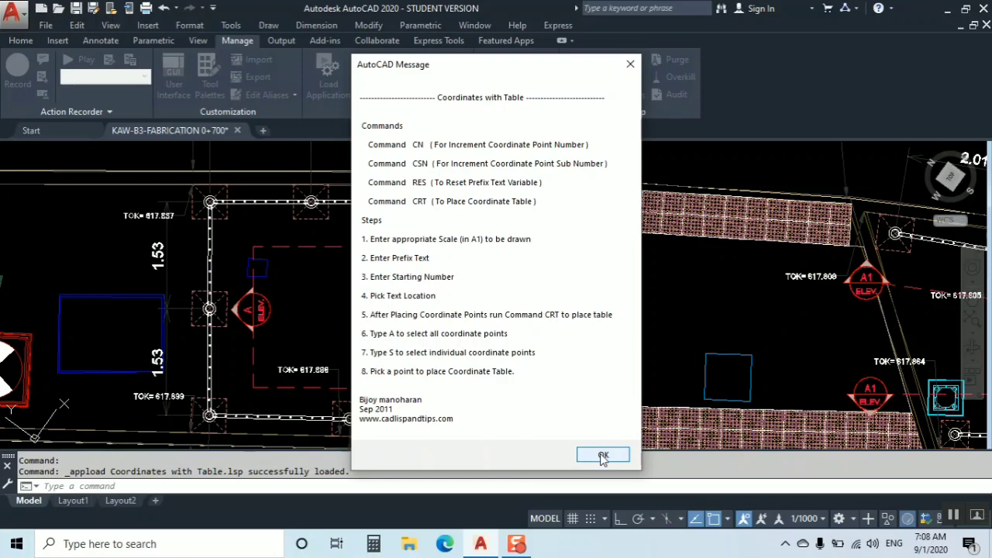
pyautogui.moveTo(604, 457)
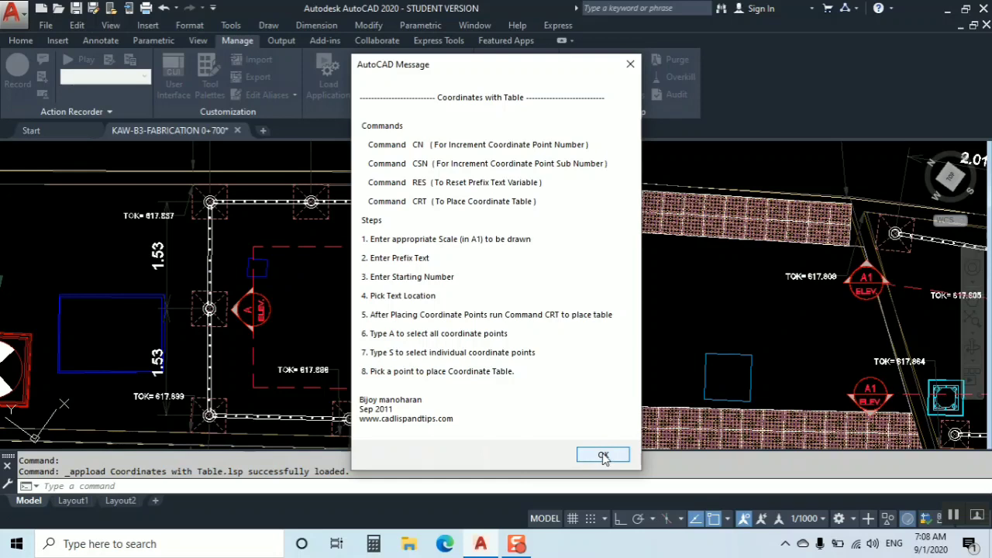
# Step: Dismiss the AutoCAD message listing the routine's commands and usage steps
pyautogui.click(603, 455)
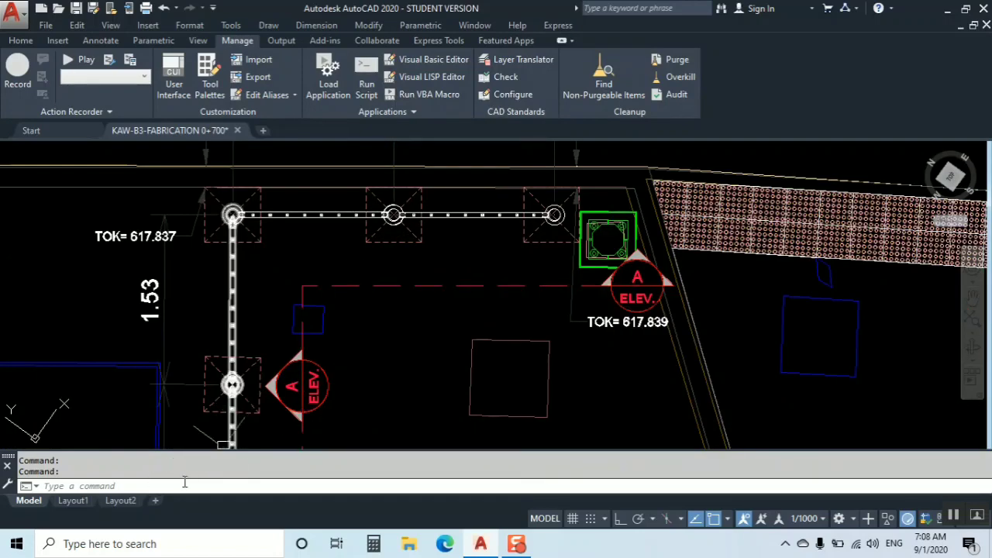
# Step: Run CN with drawing scale 60, prefix P and starting number 1
pyautogui.write('cn')
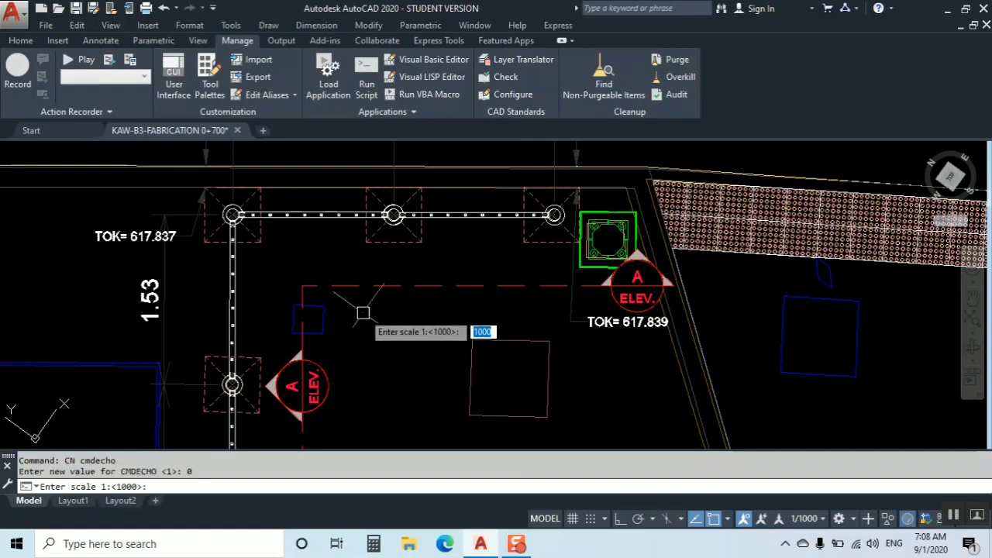
pyautogui.write('60')
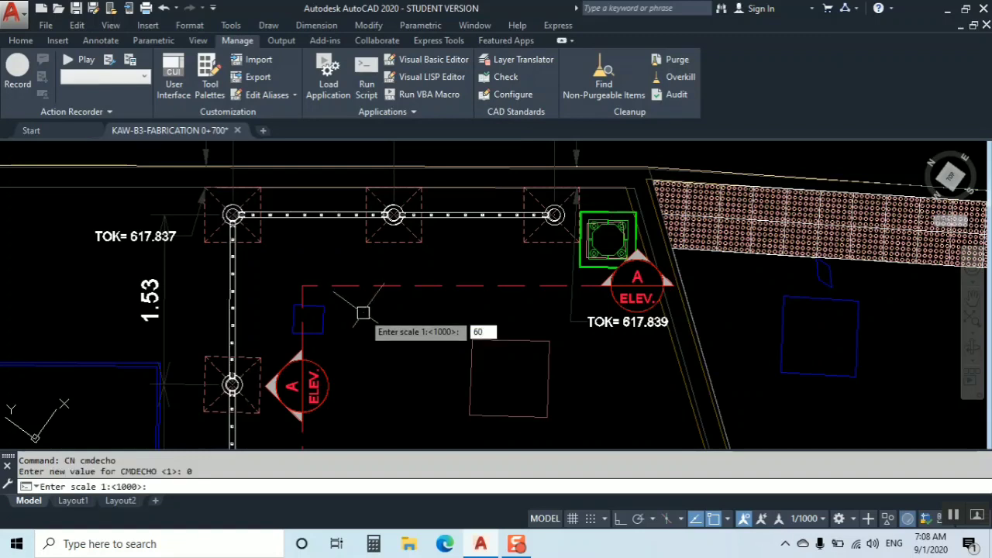
pyautogui.press('Enter')
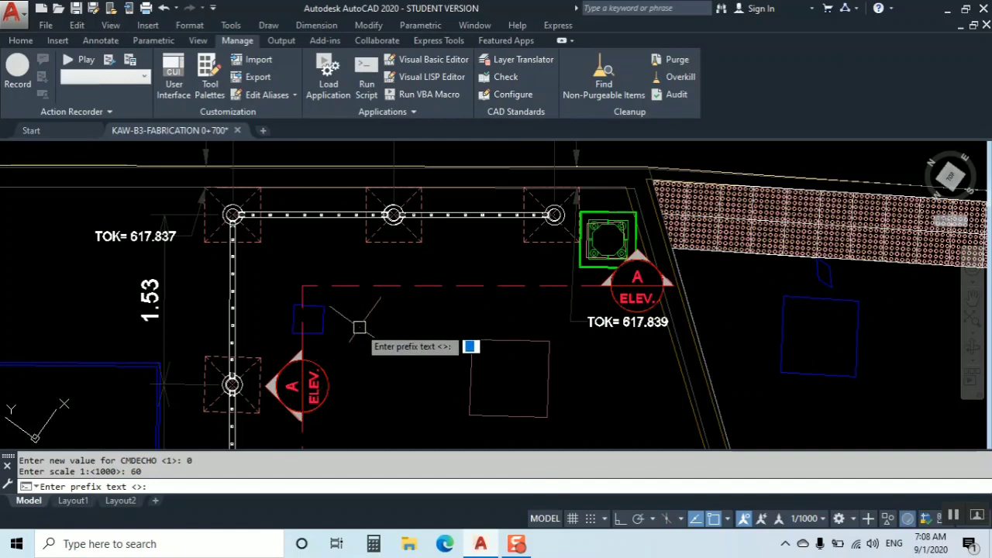
pyautogui.write('p')
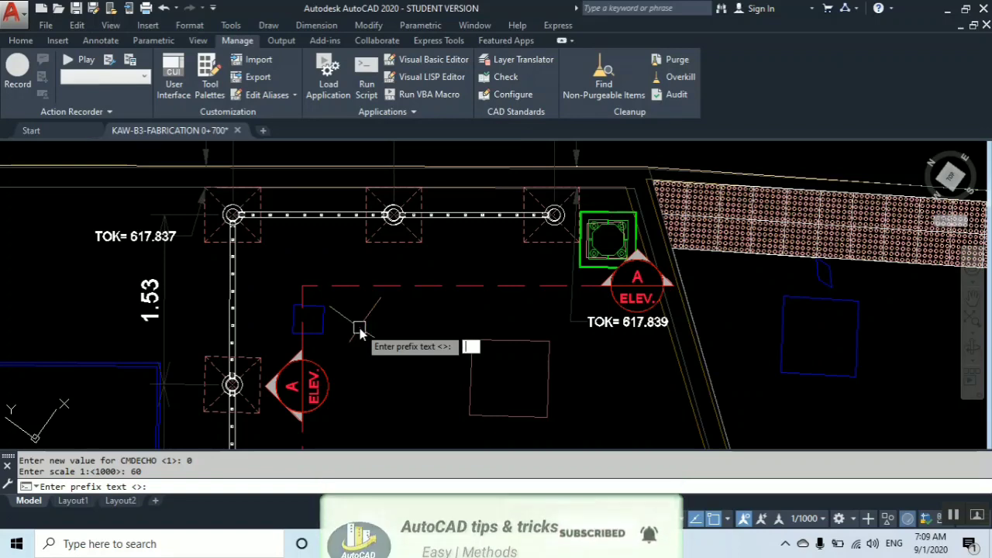
pyautogui.write('P')
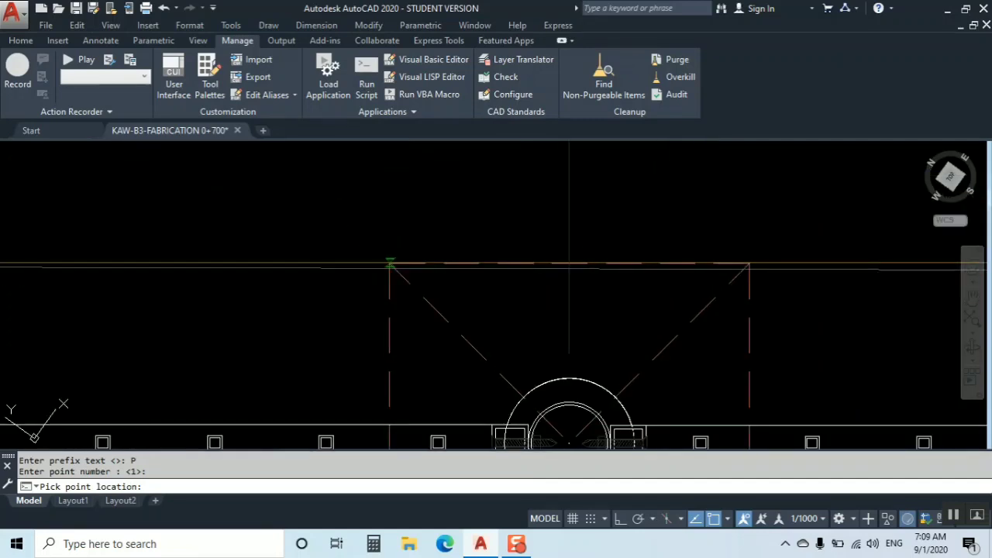
# Step: Pick locations for labels P01–P06 beside the column-base circles, then end the command
pyautogui.click(390, 267)
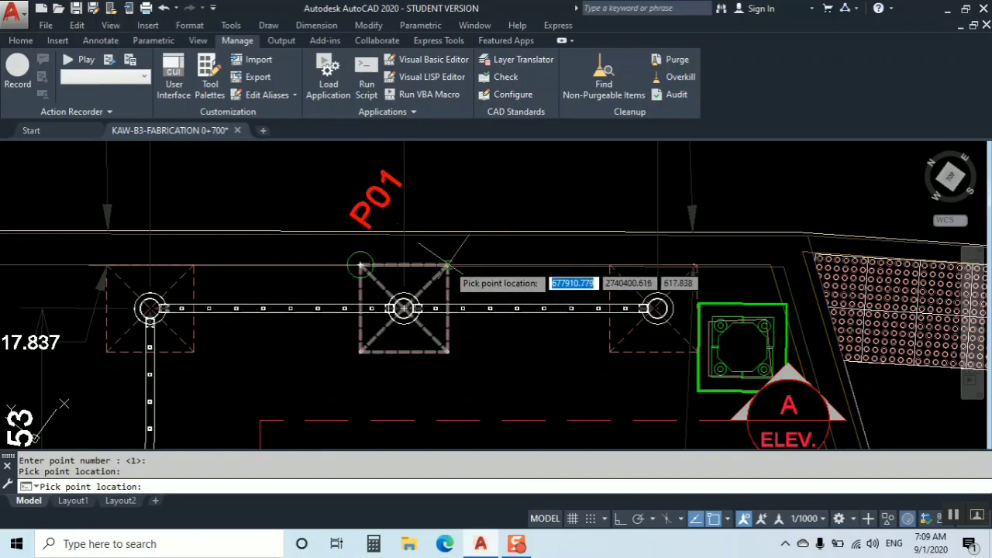
pyautogui.click(448, 265)
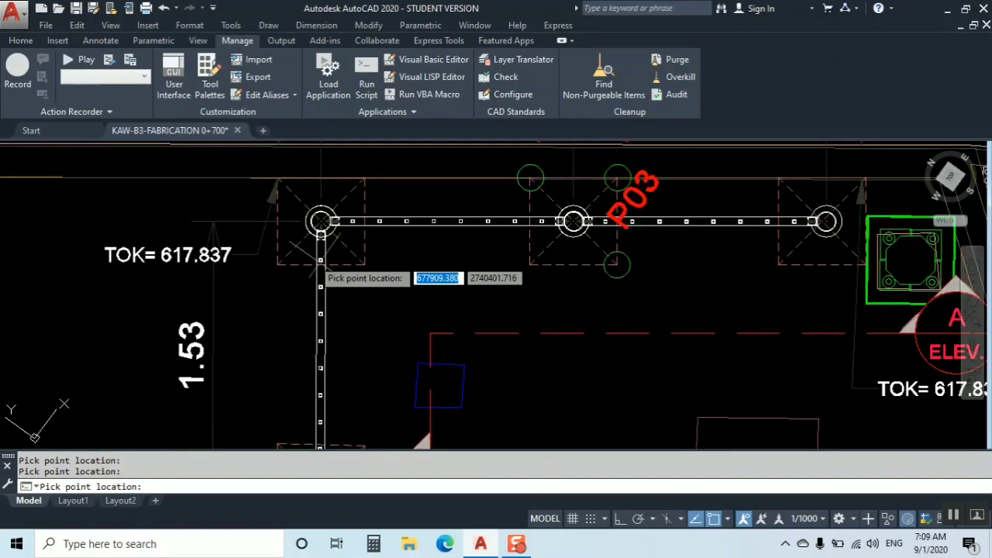
pyautogui.moveTo(280, 186)
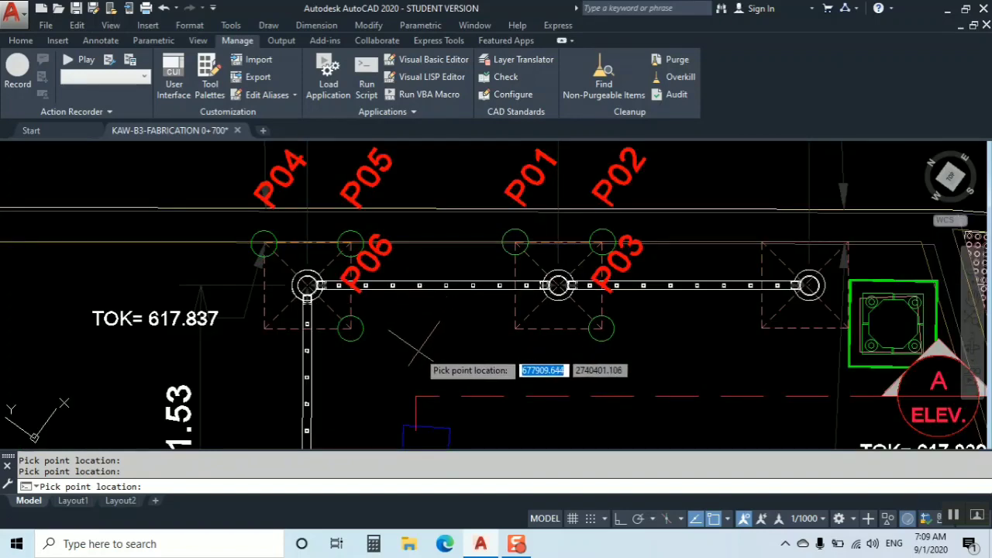
pyautogui.moveTo(475, 404)
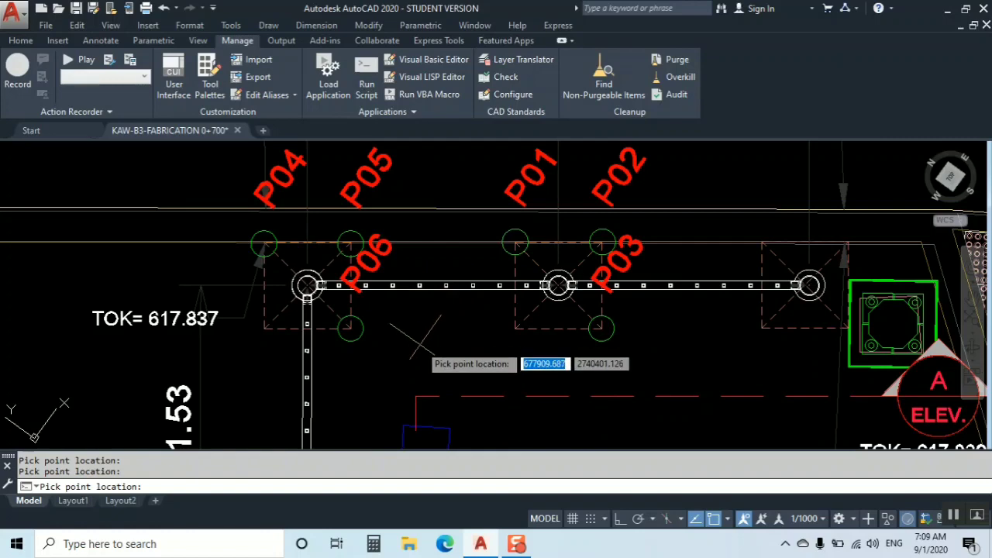
pyautogui.press('Escape')
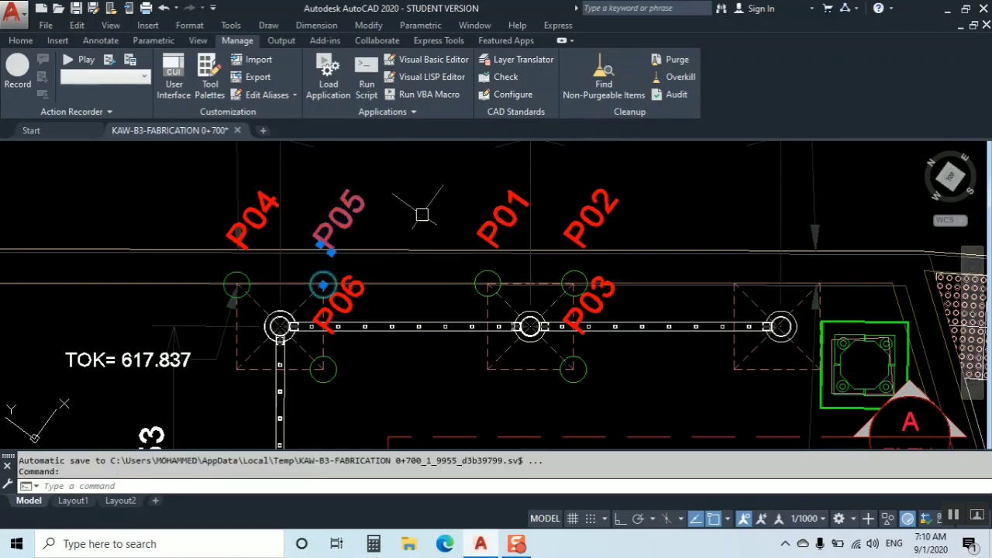
# Step: Select all six label blocks via Select Similar, then try recolouring and exploding them
pyautogui.rightClick(422, 215)
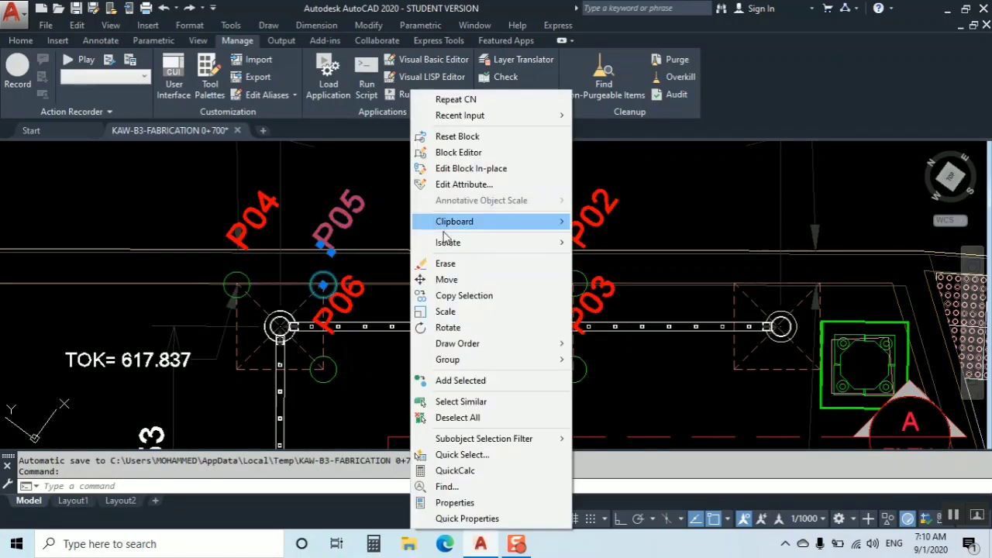
pyautogui.moveTo(461, 401)
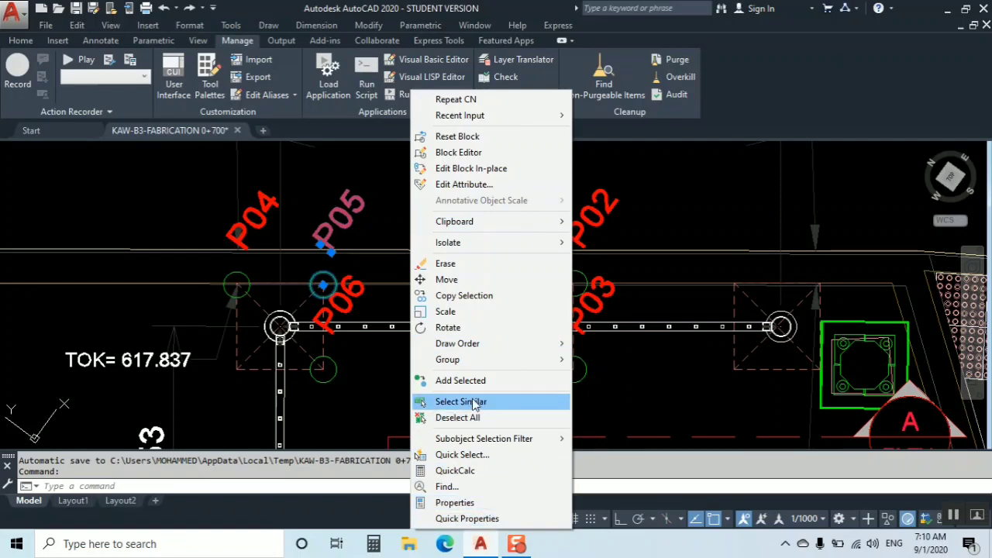
pyautogui.click(461, 401)
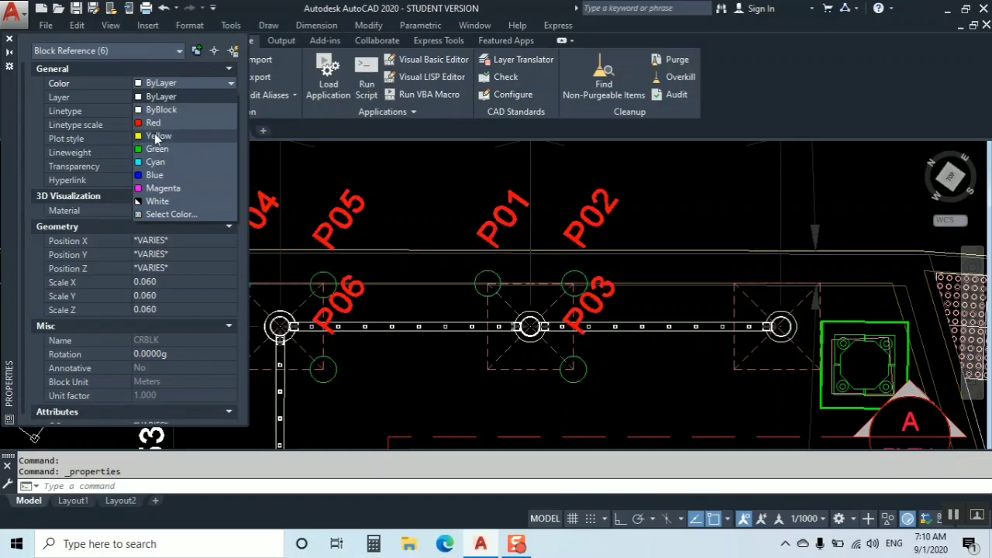
pyautogui.click(158, 134)
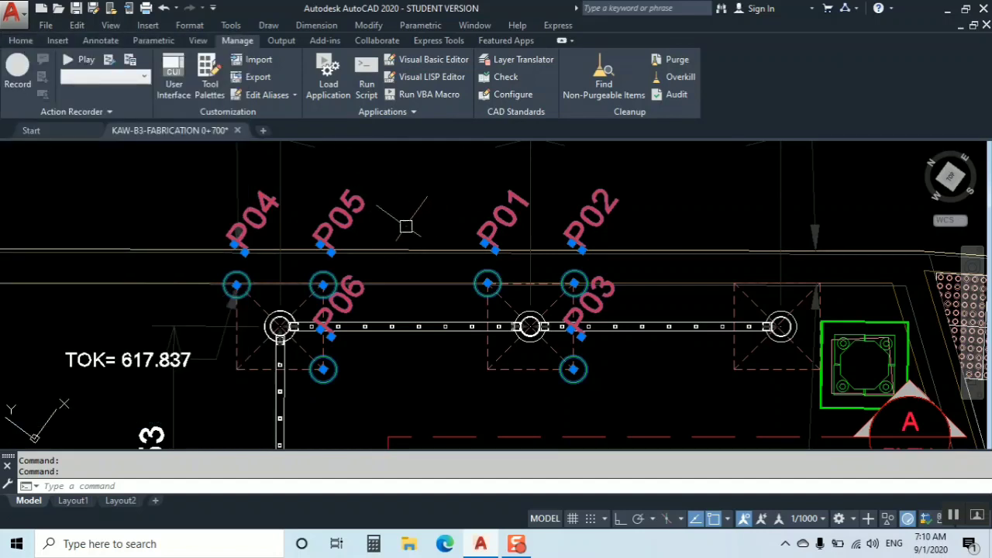
pyautogui.write('X')
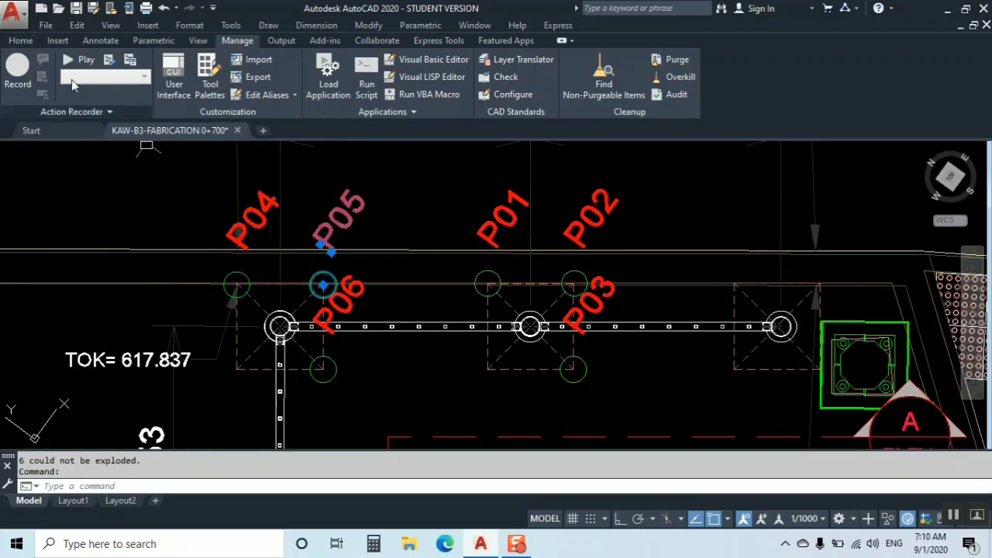
pyautogui.click(20, 40)
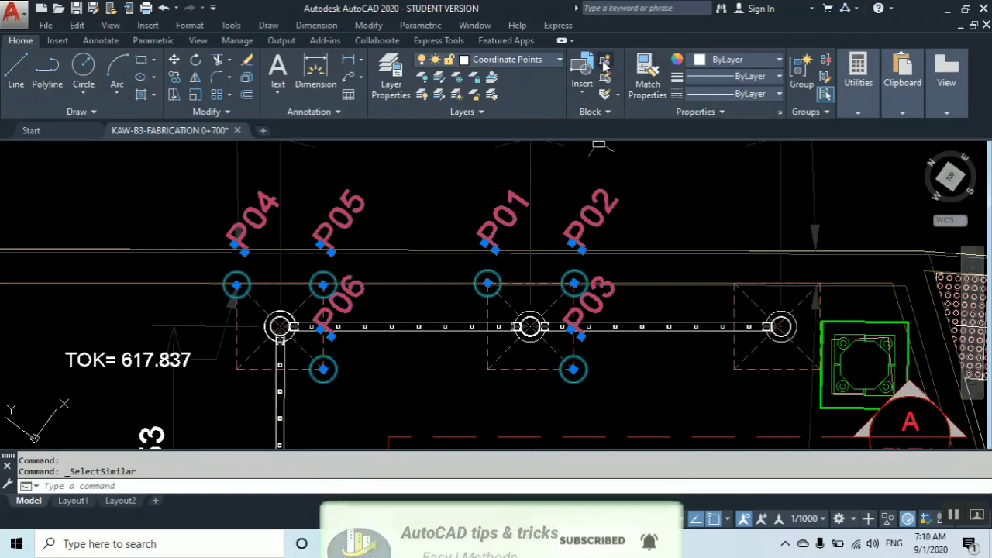
pyautogui.moveTo(605, 95)
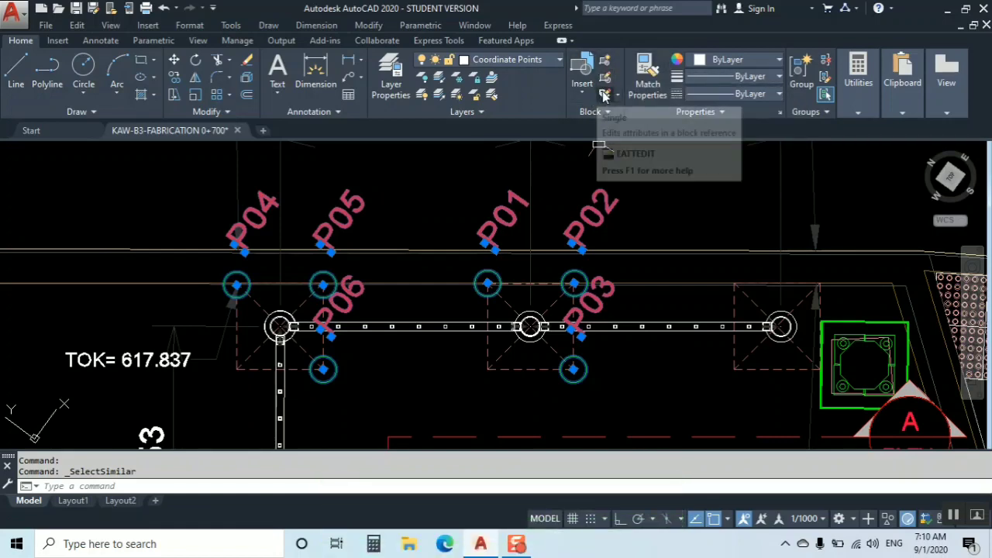
pyautogui.moveTo(604, 95)
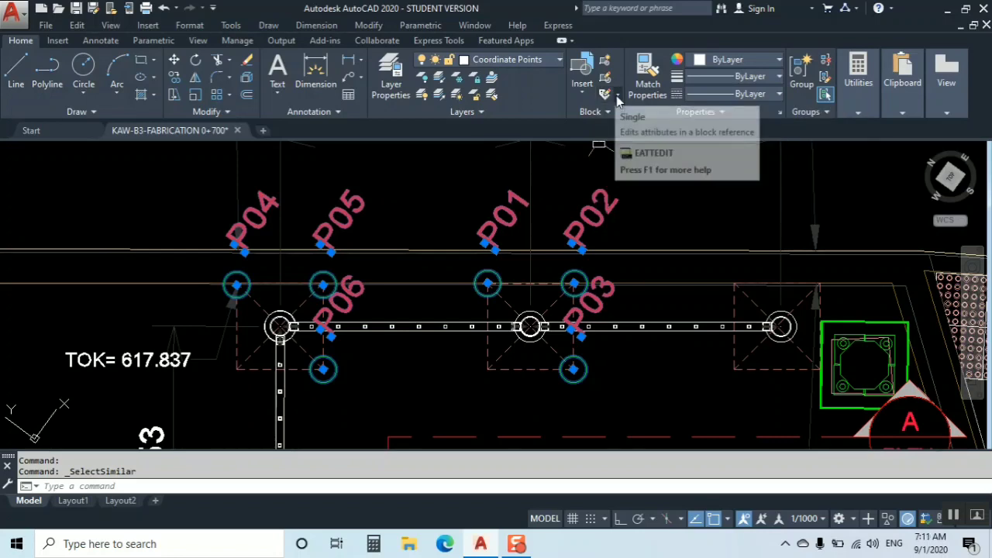
pyautogui.moveTo(605, 116)
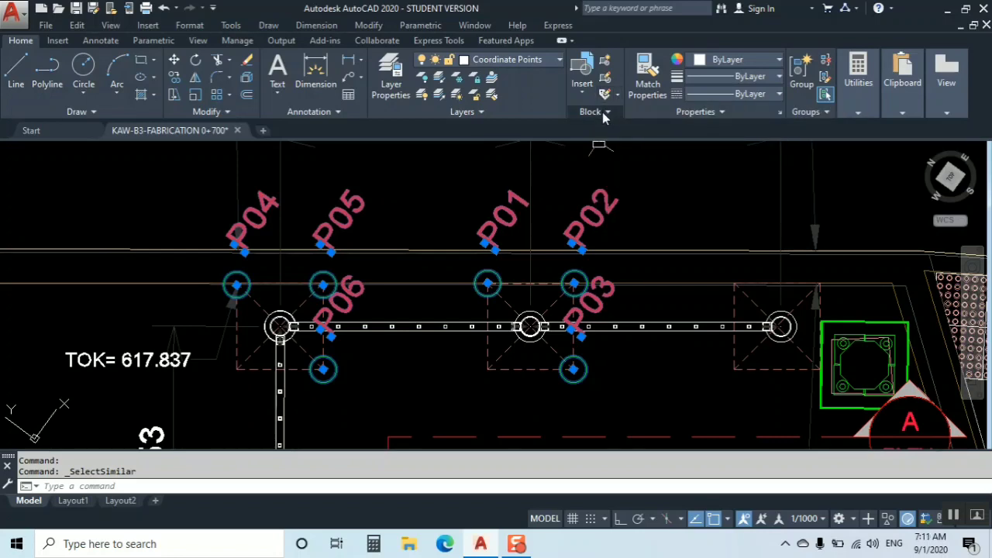
# Step: Expand the Home tab's Block panel to reveal the Block Attribute Manager button
pyautogui.click(591, 111)
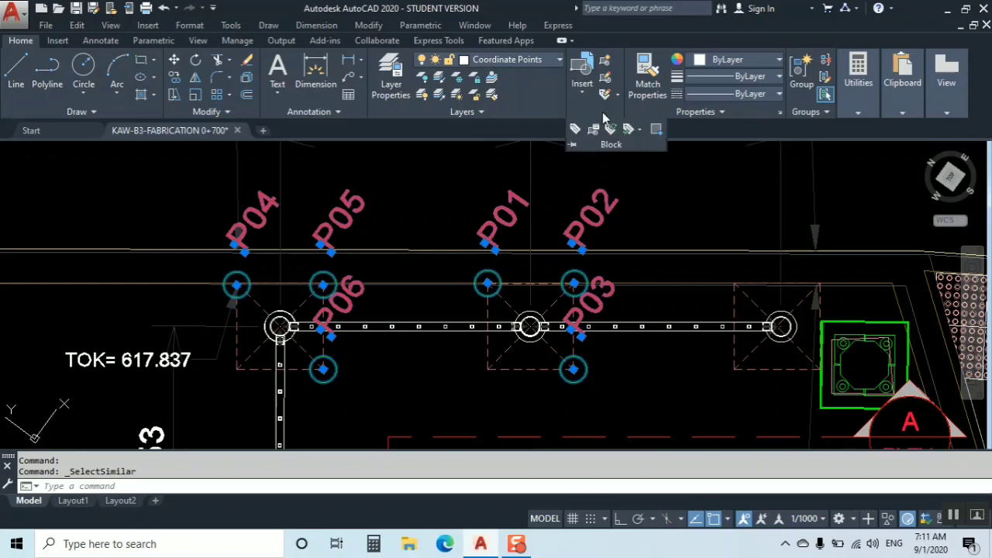
pyautogui.moveTo(593, 129)
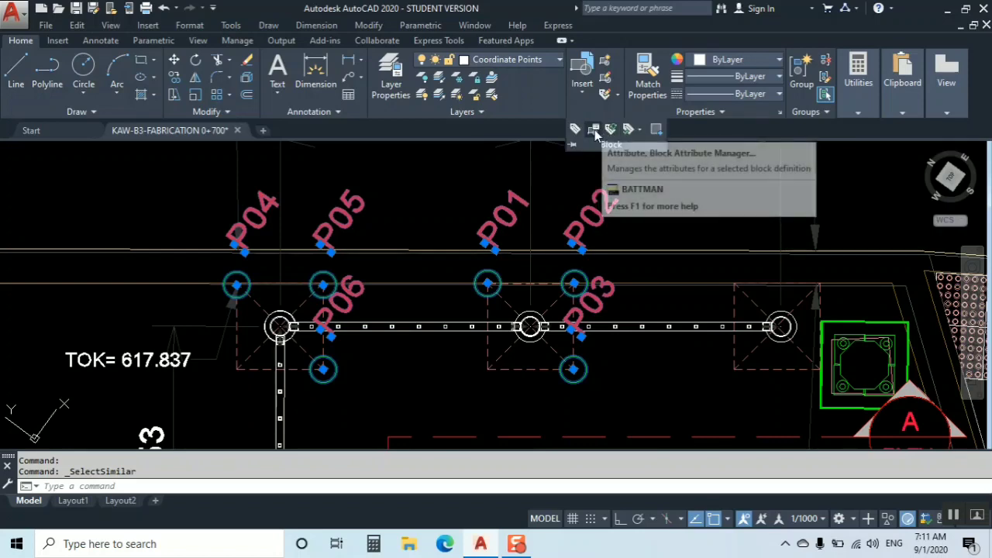
pyautogui.moveTo(593, 130)
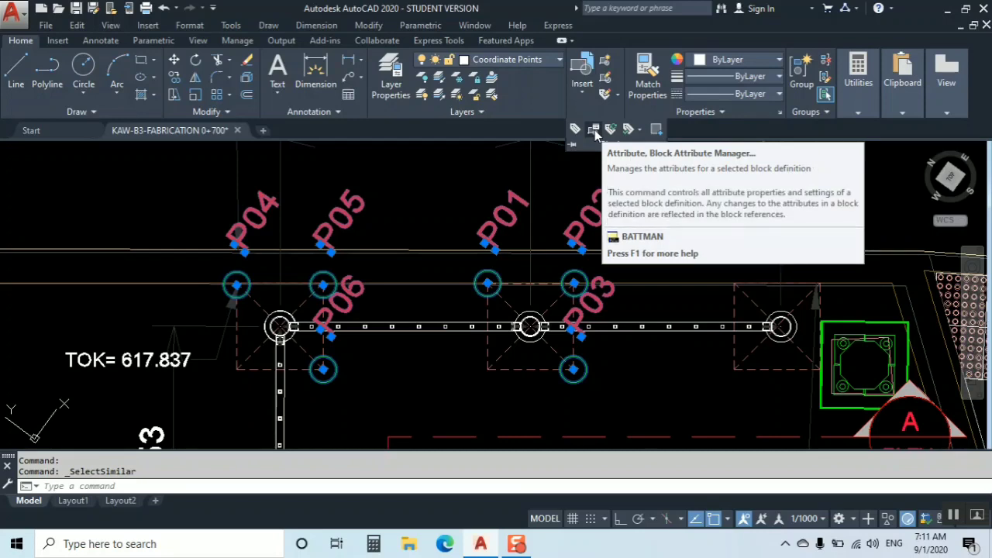
pyautogui.moveTo(676, 242)
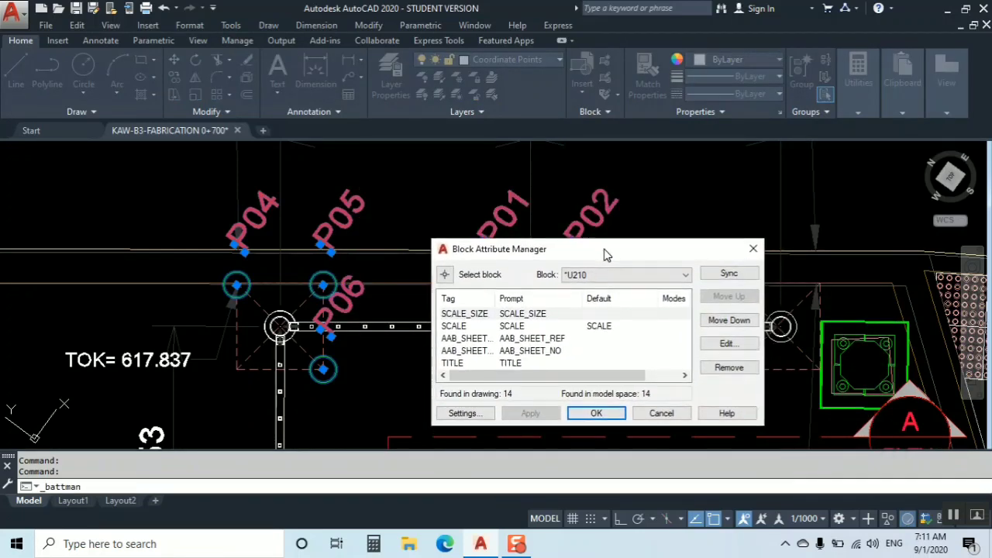
# Step: Set the SCALE_SIZE attribute colour of block *U210 to Blue in the attribute manager
pyautogui.moveTo(608, 249); pyautogui.dragTo(613, 185)
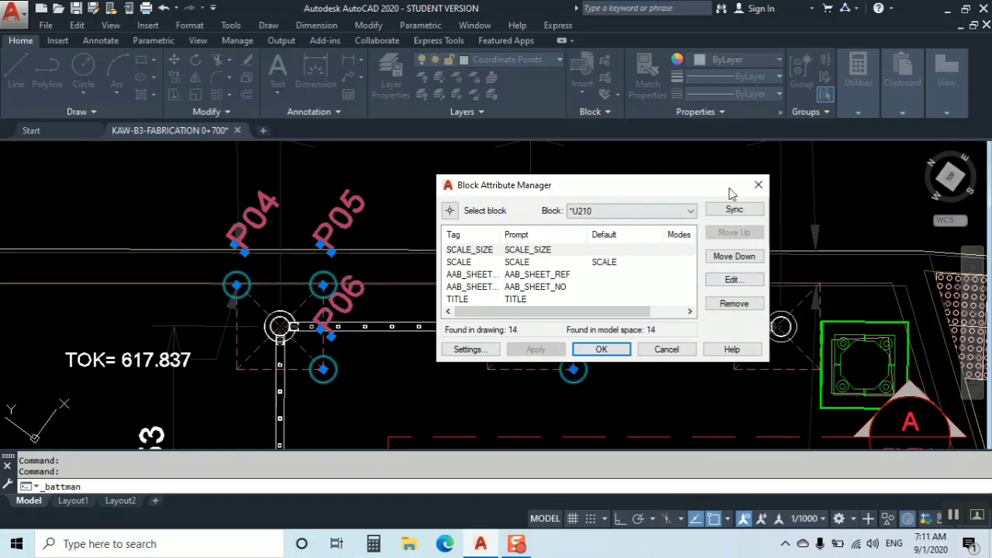
pyautogui.moveTo(683, 116)
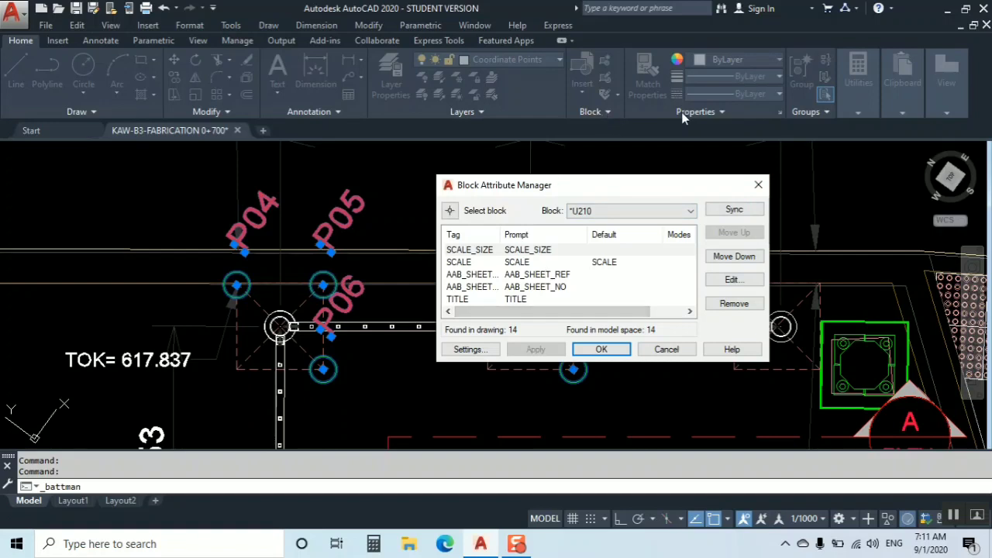
pyautogui.click(602, 348)
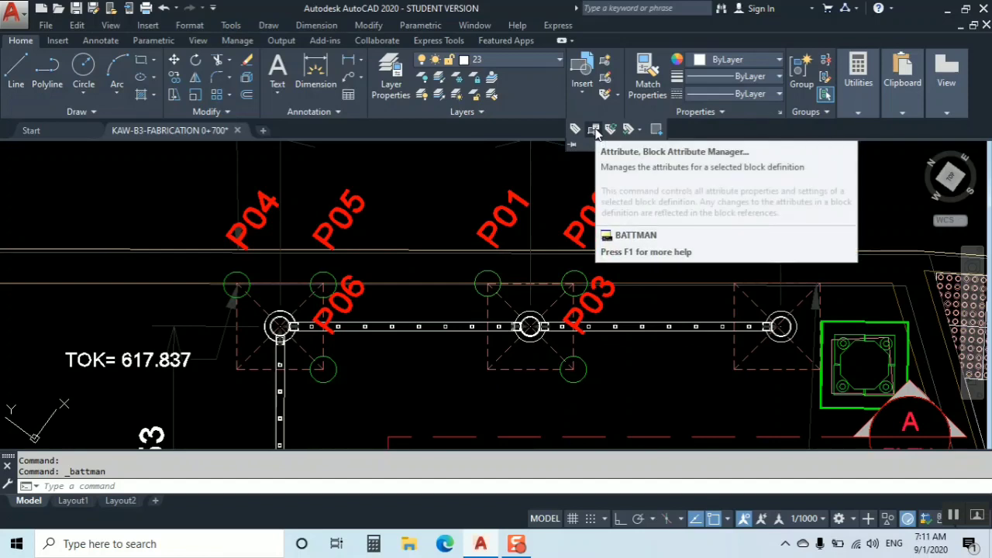
pyautogui.click(594, 129)
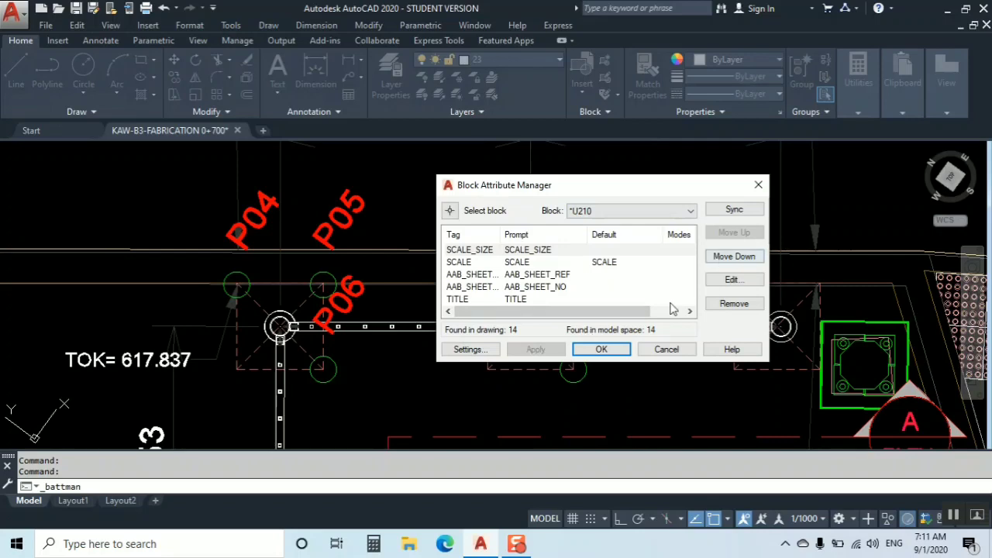
pyautogui.moveTo(516, 297)
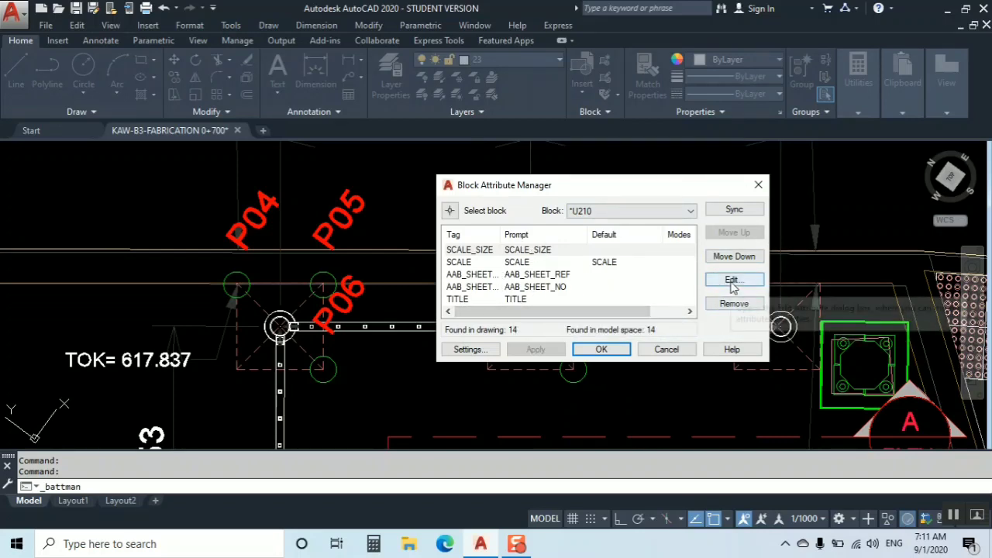
pyautogui.click(733, 280)
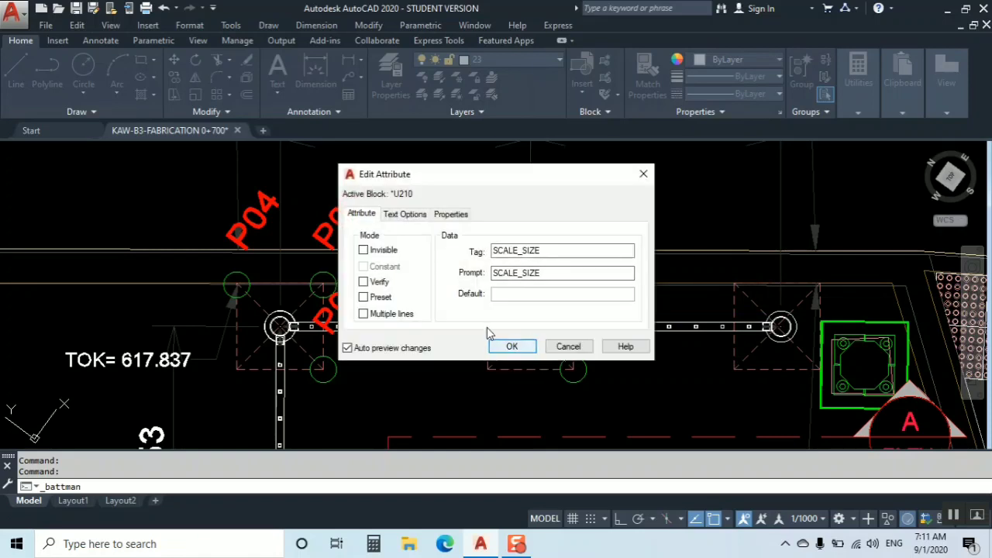
pyautogui.click(405, 214)
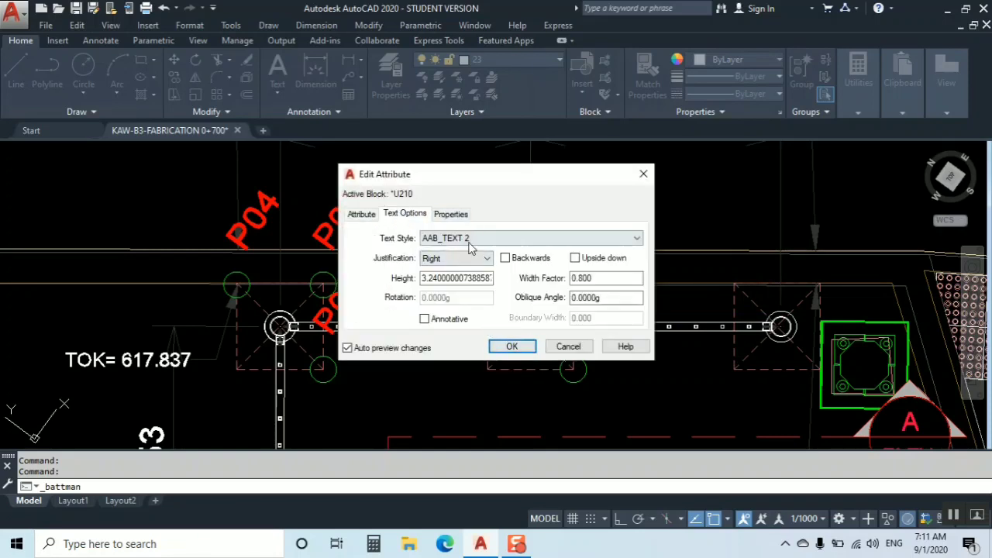
pyautogui.click(451, 214)
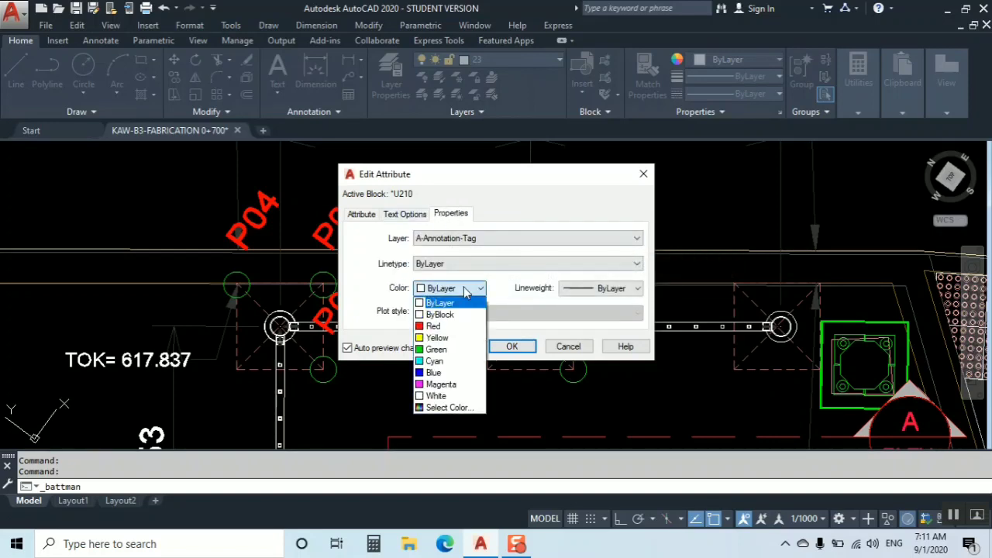
pyautogui.moveTo(433, 373)
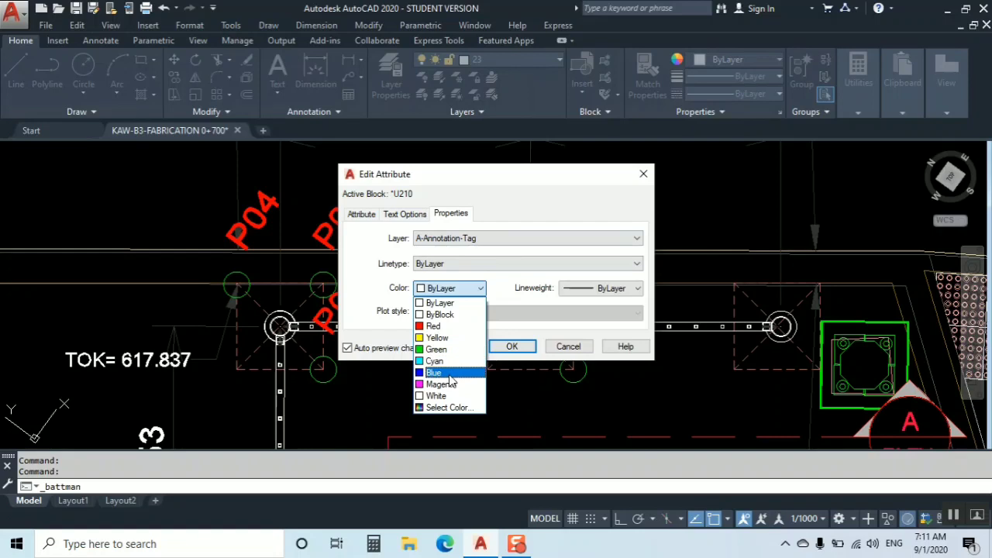
pyautogui.click(433, 373)
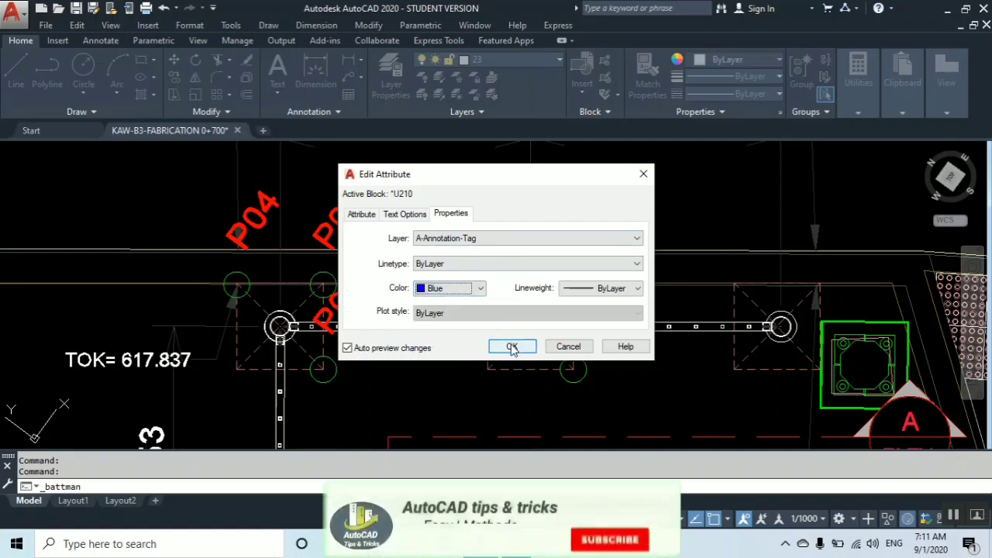
pyautogui.click(512, 347)
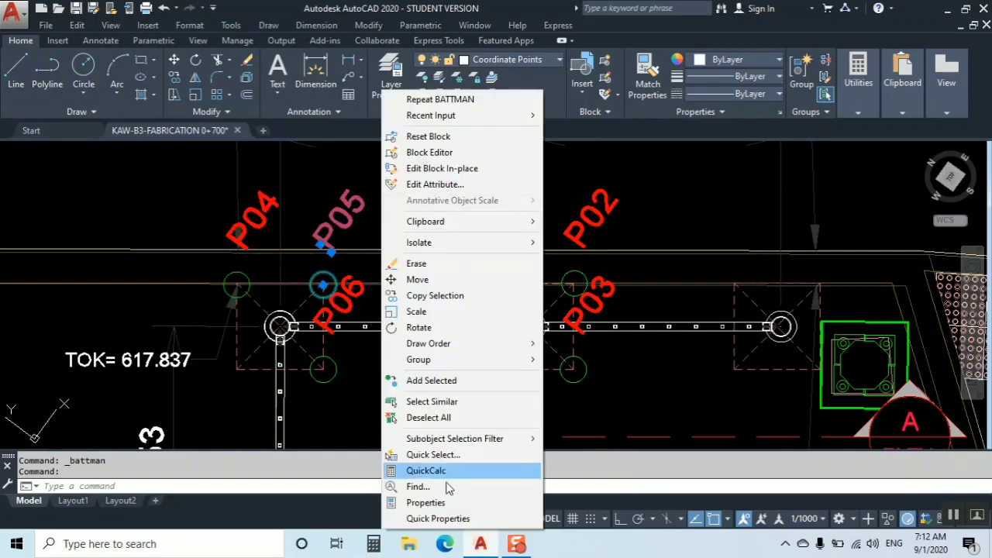
# Step: Check P05's block name in Properties, then select all six labels via Select Similar
pyautogui.click(425, 502)
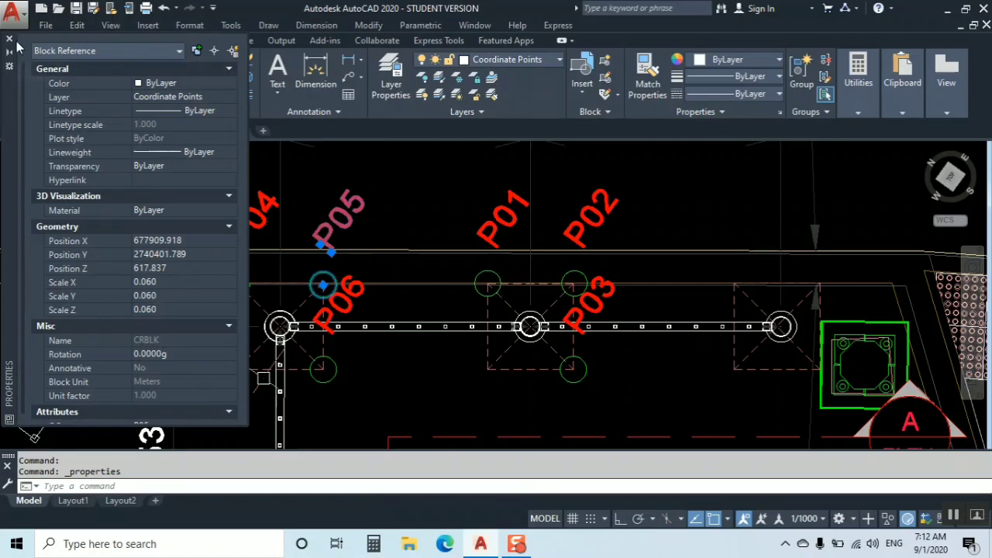
pyautogui.rightClick(334, 279)
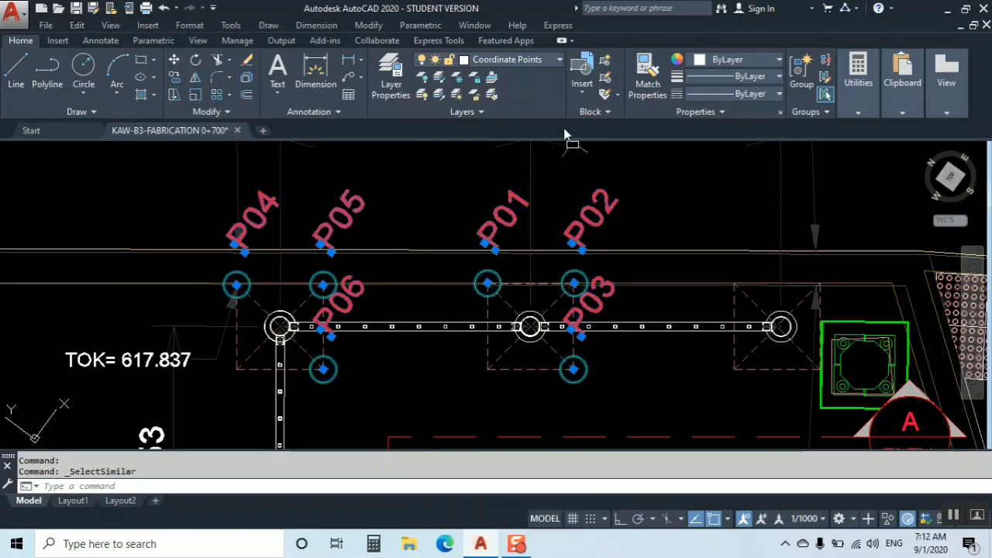
# Step: Open the Block Attribute Manager and choose the CRBLK block to show its Coordinate Point attribute
pyautogui.click(590, 111)
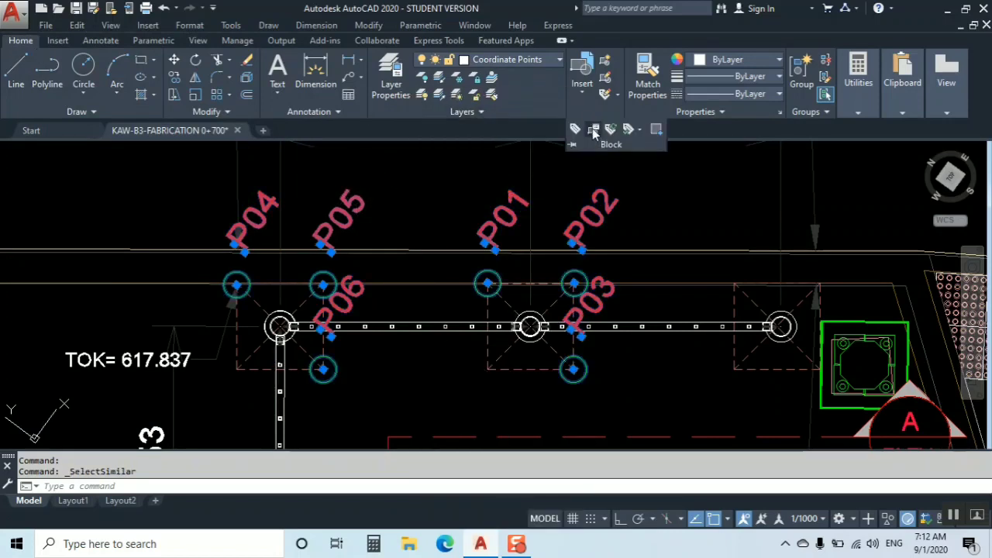
pyautogui.click(594, 130)
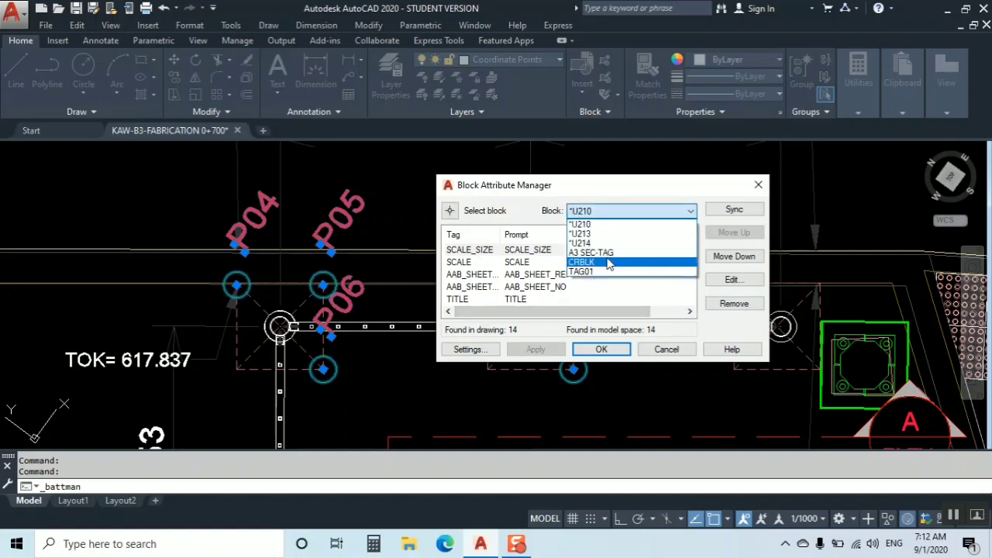
pyautogui.click(582, 262)
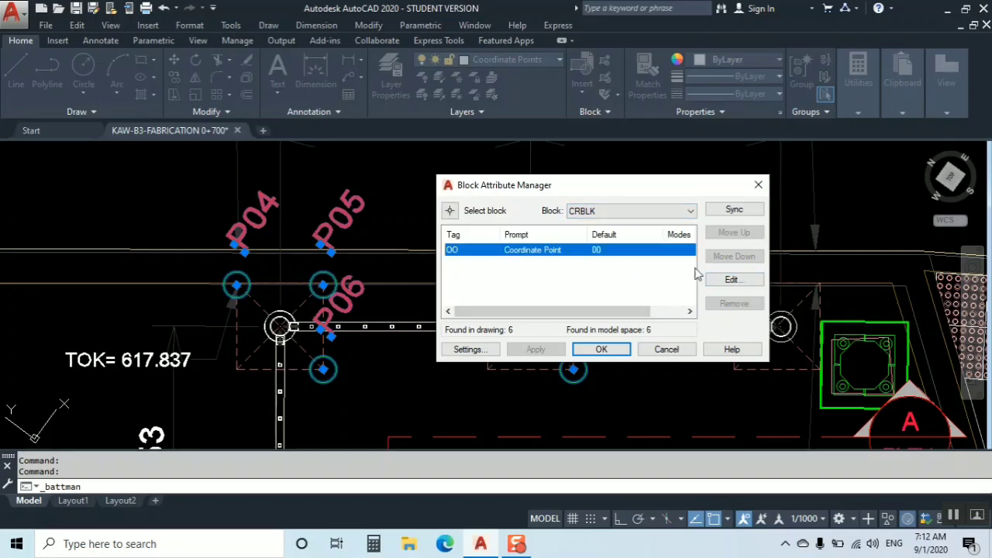
# Step: Change the Coordinate Point attribute colour to White and close the Block Attribute Manager
pyautogui.click(731, 279)
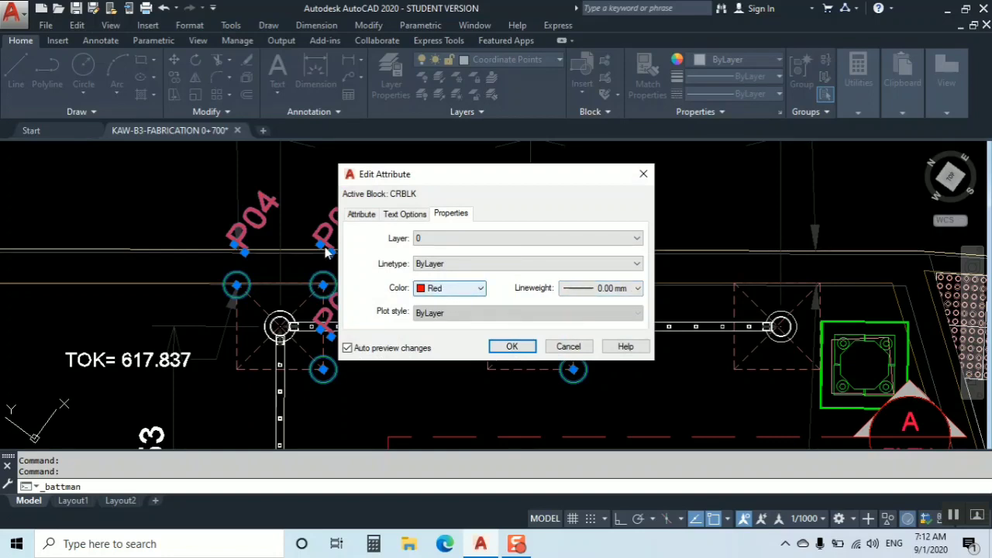
pyautogui.click(479, 287)
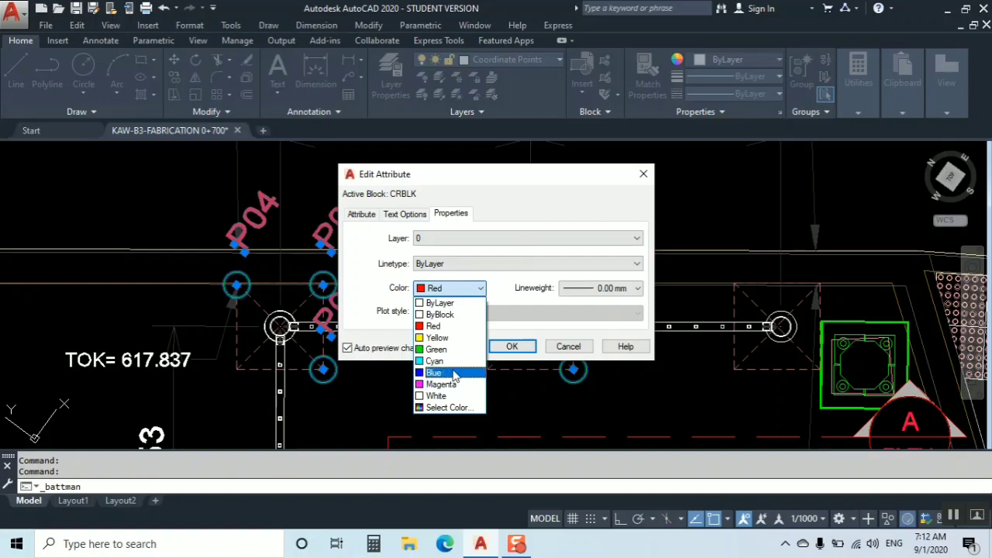
pyautogui.moveTo(455, 374)
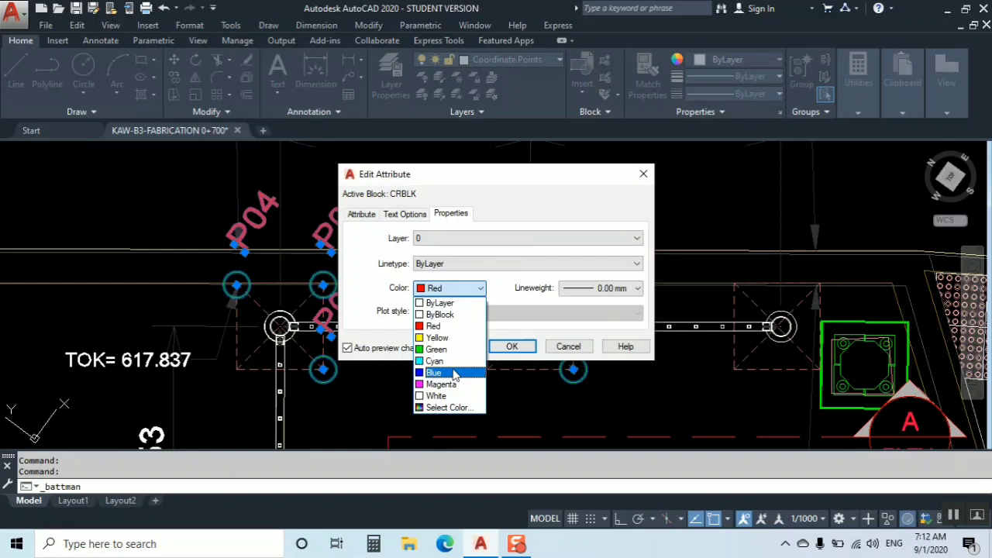
pyautogui.moveTo(440, 396)
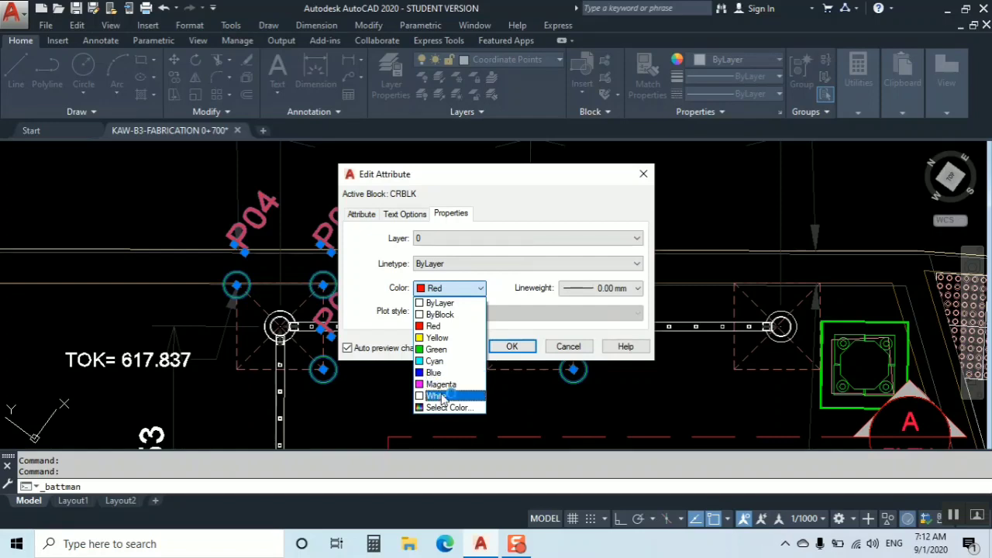
pyautogui.click(435, 396)
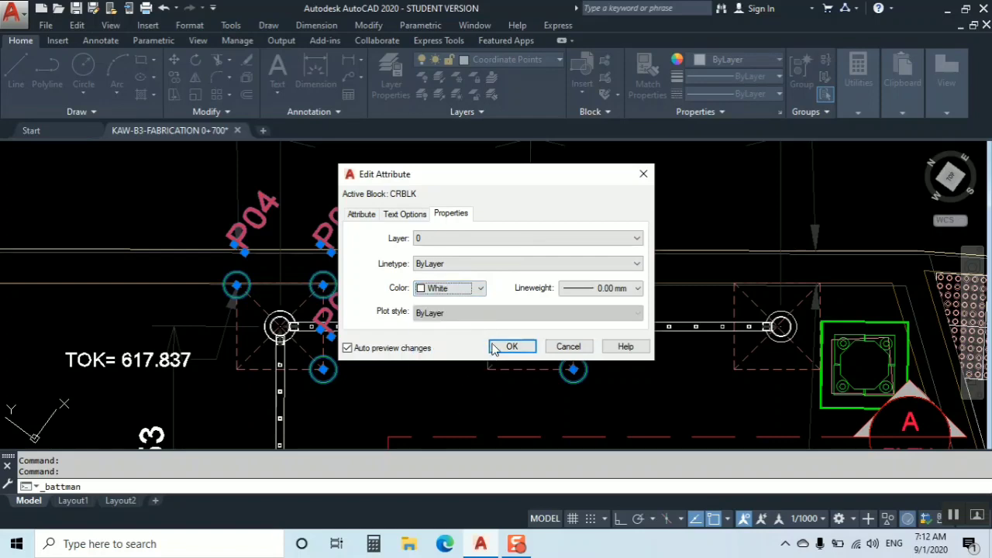
pyautogui.click(511, 346)
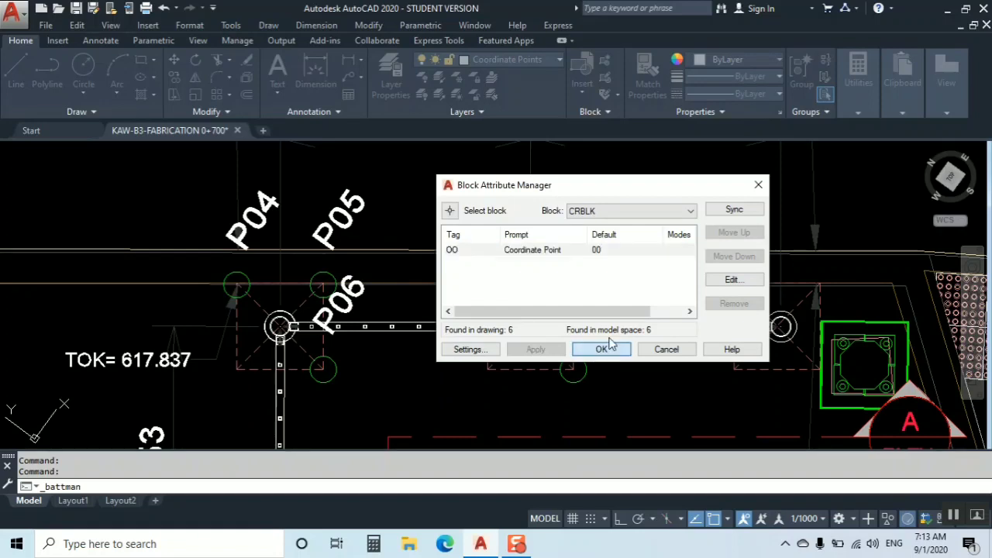
pyautogui.click(602, 349)
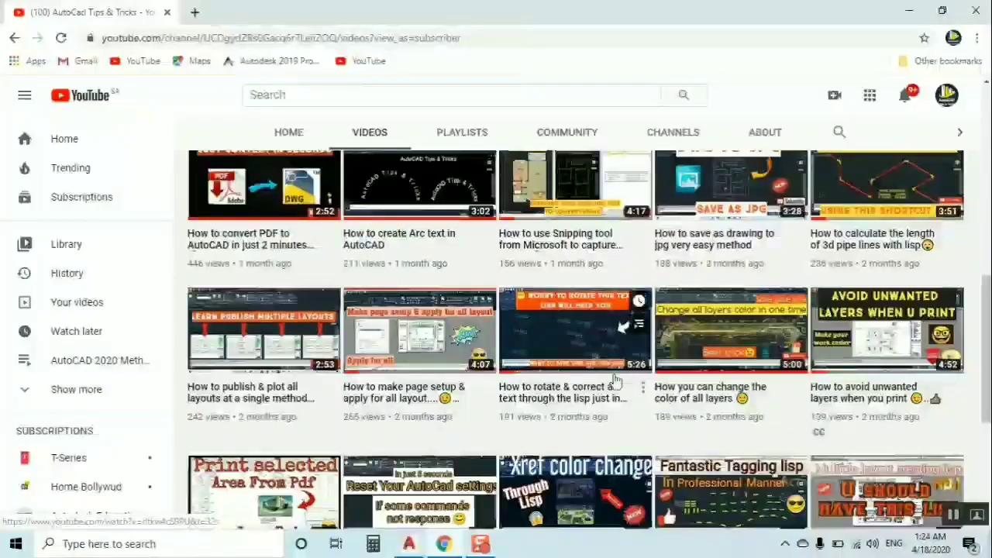
# Step: Scroll the AutoCAD Tips & Tricks Videos tab, then view its created playlists
pyautogui.scroll(-3)
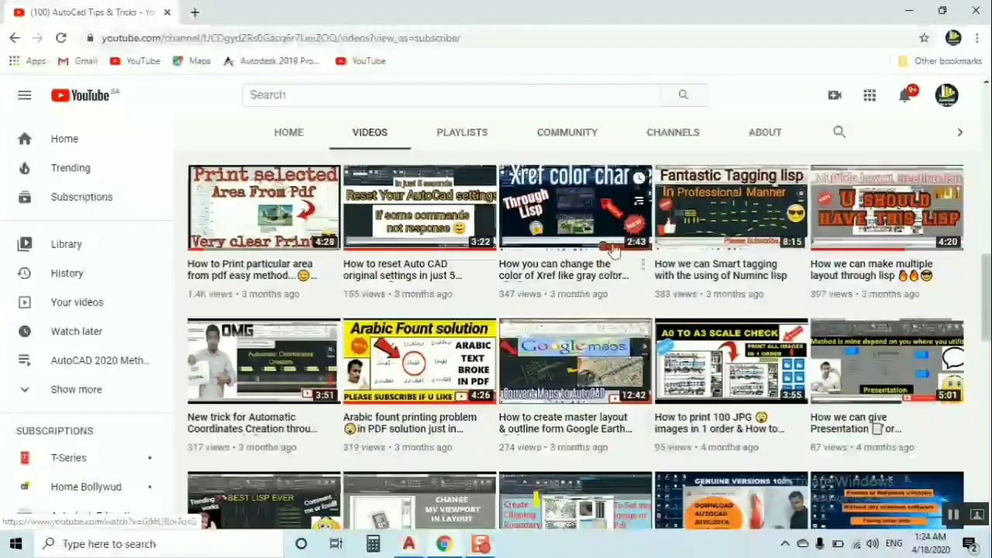
pyautogui.moveTo(488, 302)
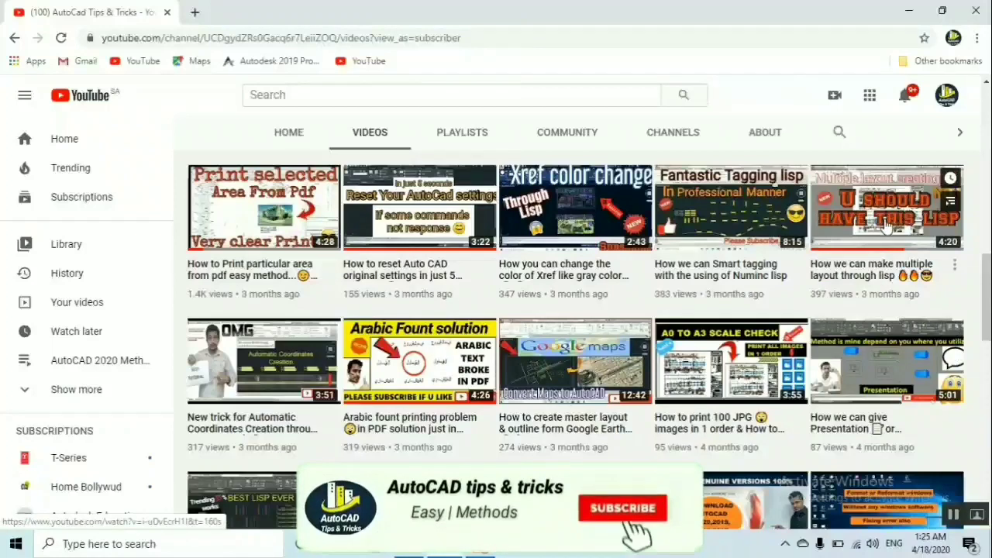
pyautogui.scroll(-3)
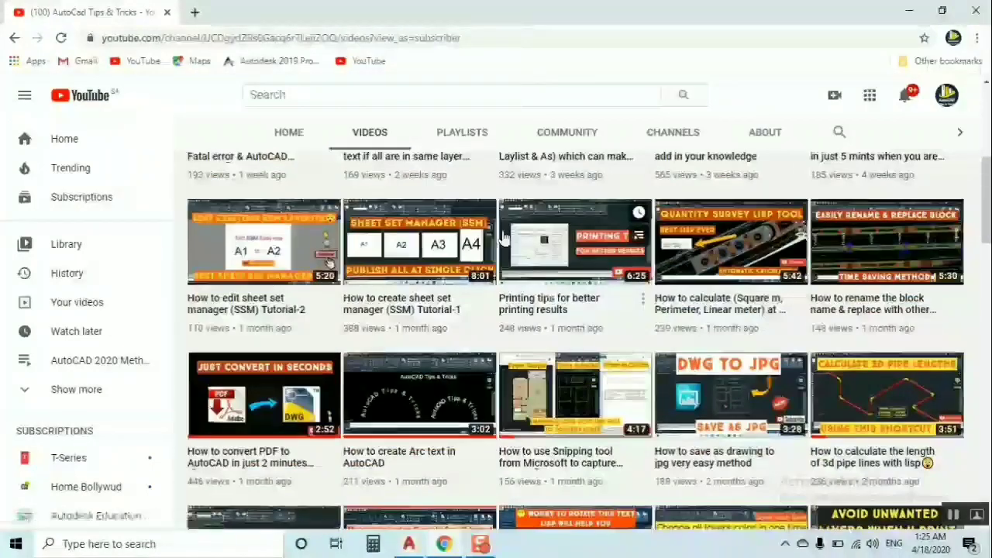
pyautogui.click(461, 132)
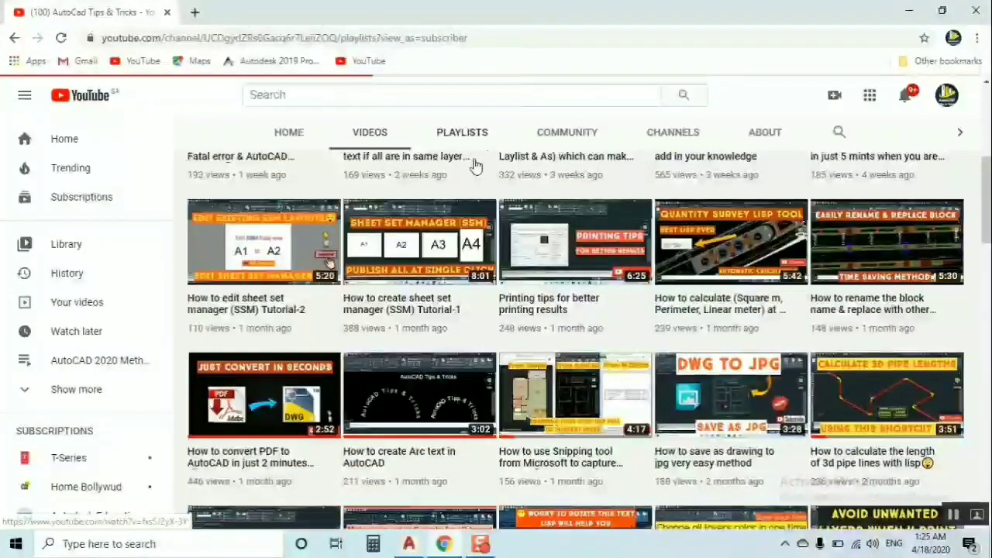
pyautogui.click(462, 132)
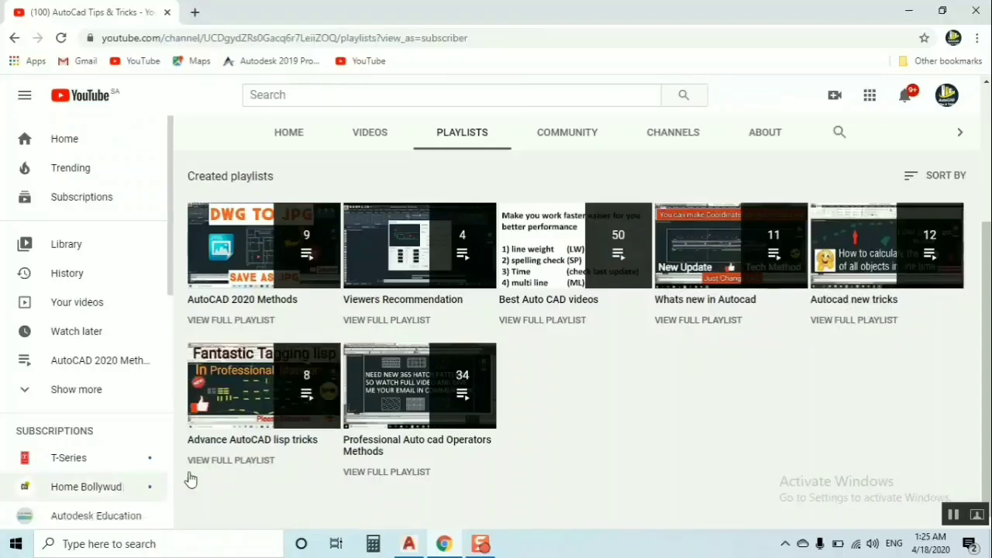
pyautogui.moveTo(388, 455)
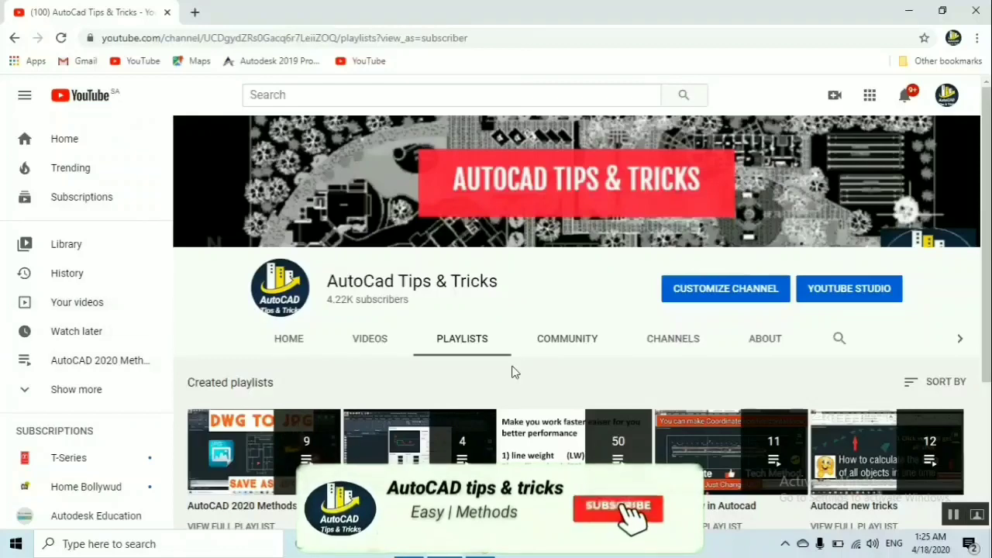
pyautogui.click(618, 506)
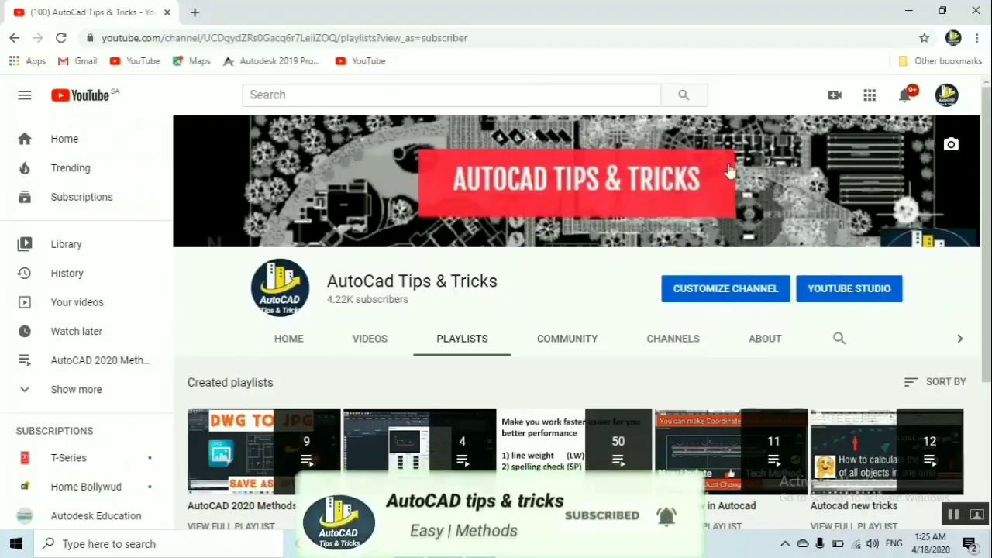